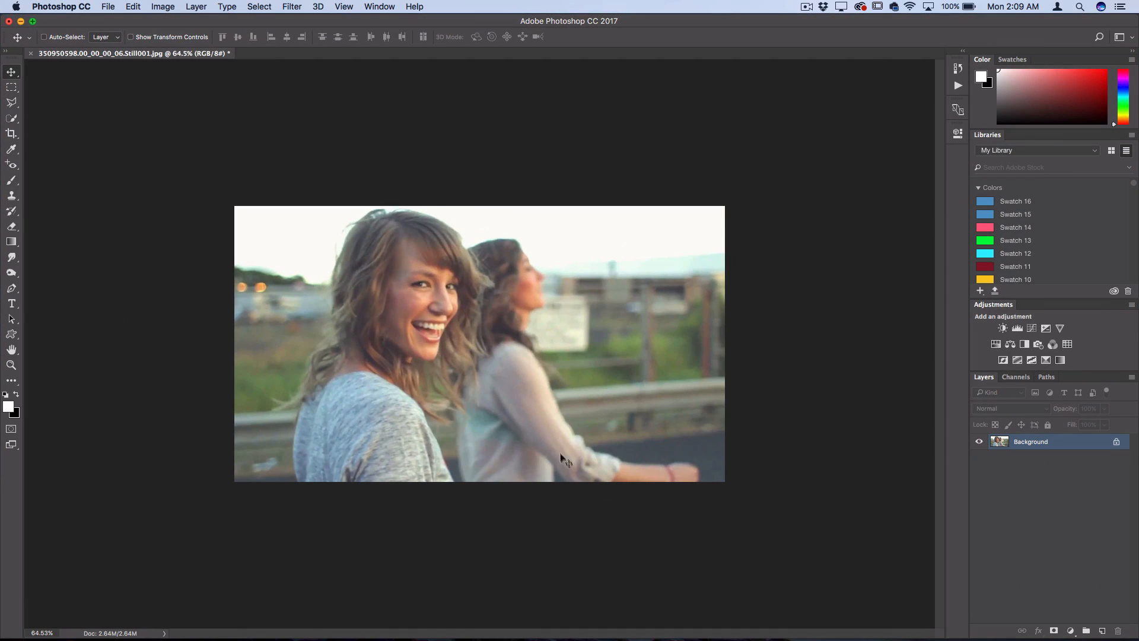
{"action": "mouse_move", "coordinate": [559, 456]}
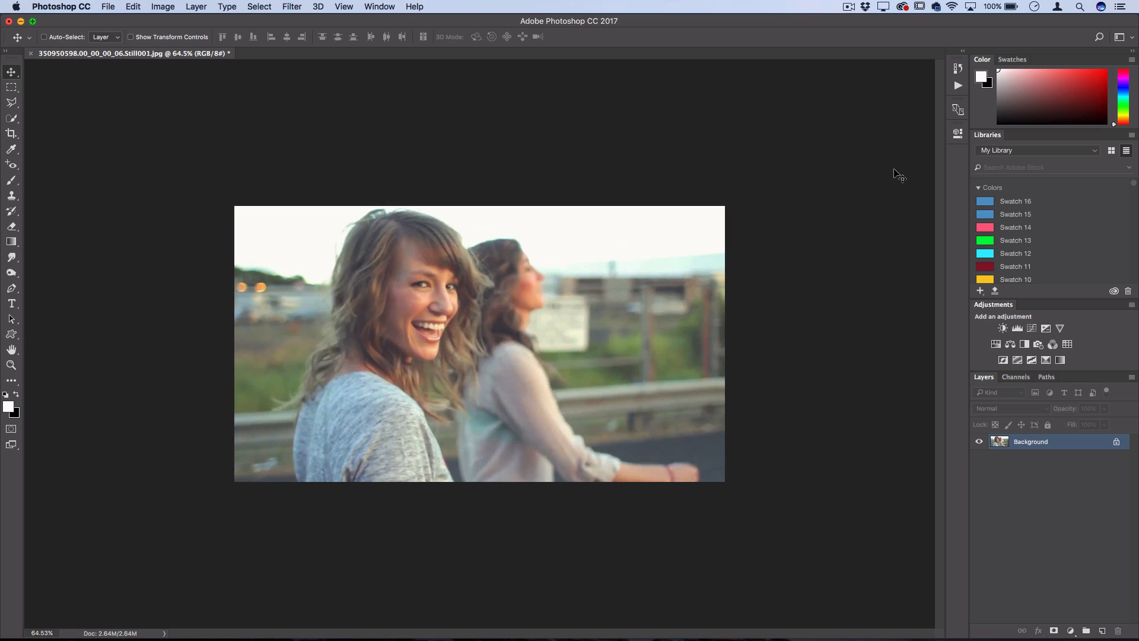
{"action": "mouse_move", "coordinate": [840, 361]}
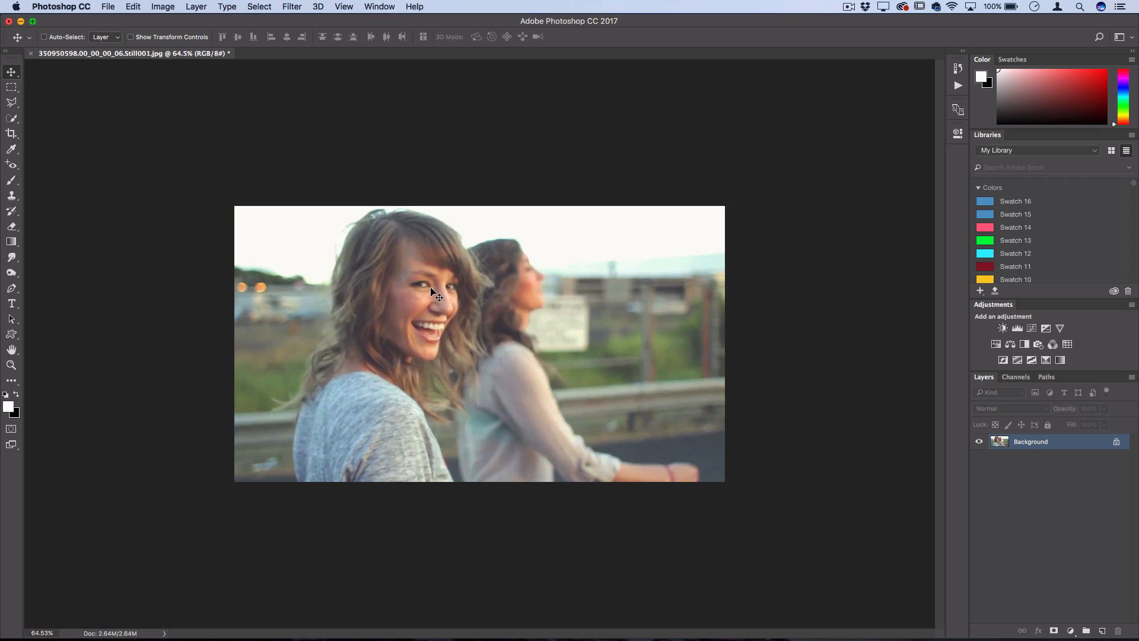
{"action": "mouse_move", "coordinate": [465, 323]}
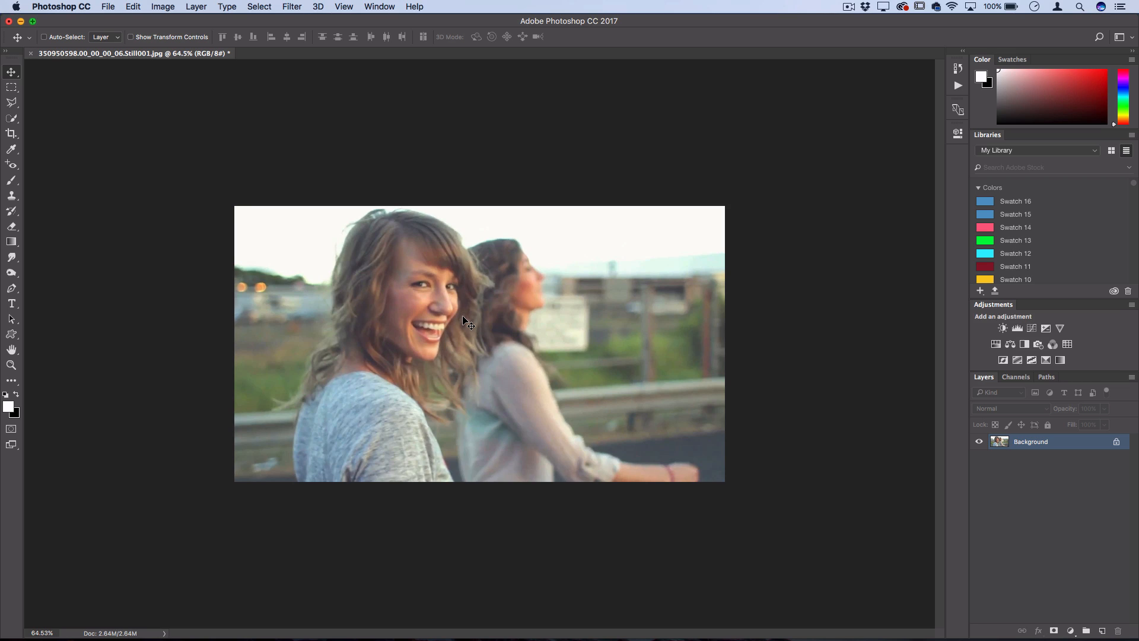
Add a Curves adjustment layer via Layer > New Adjustment Layer and reshape the lower point of its RGB curve
{"action": "left_click", "coordinate": [196, 6]}
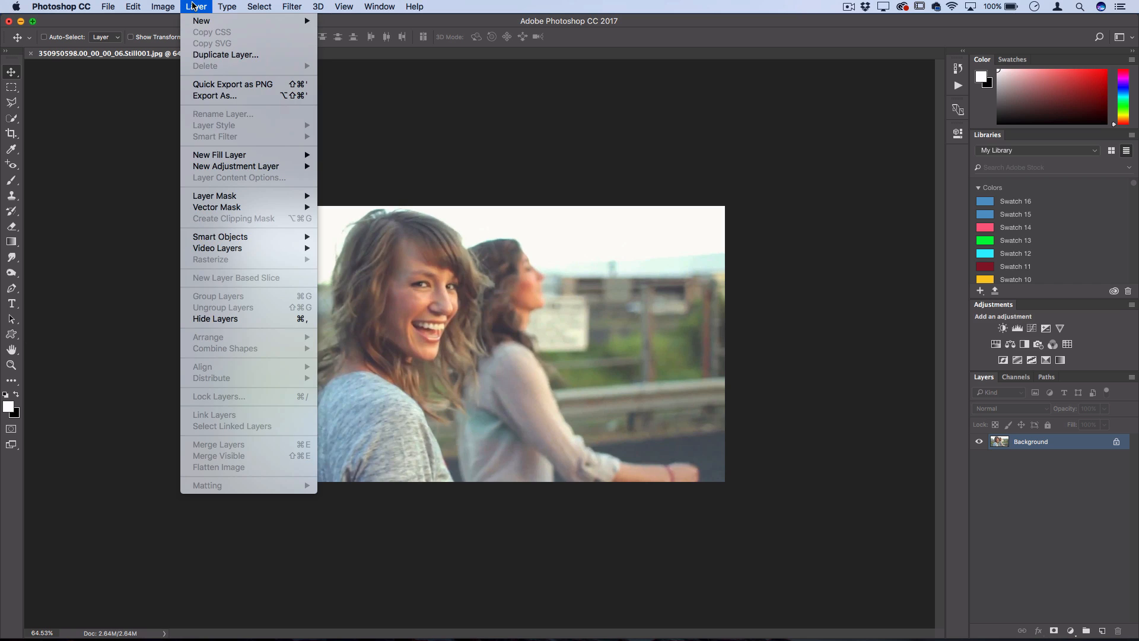
{"action": "mouse_move", "coordinate": [235, 166]}
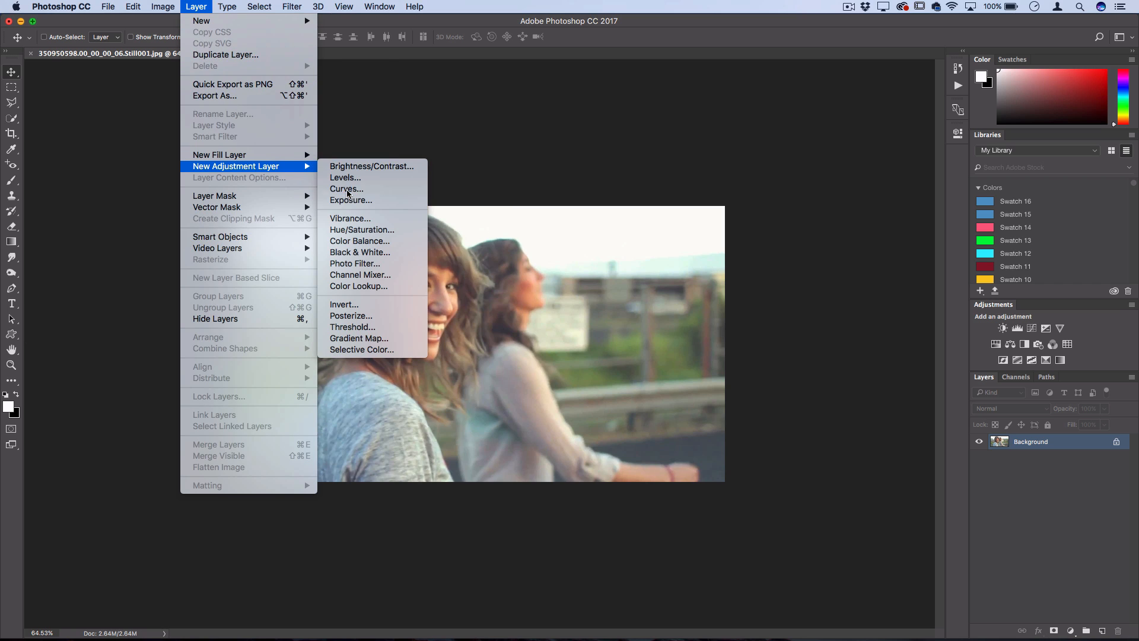
{"action": "left_click", "coordinate": [346, 189]}
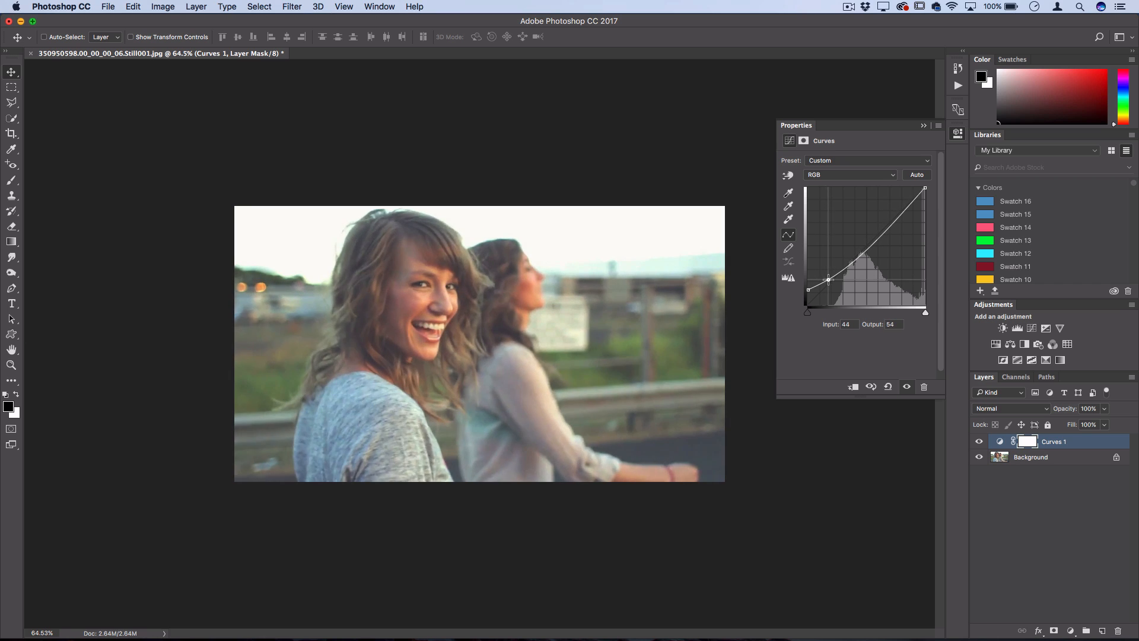
{"action": "left_click_drag", "start_coordinate": [828, 278], "coordinate": [830, 284]}
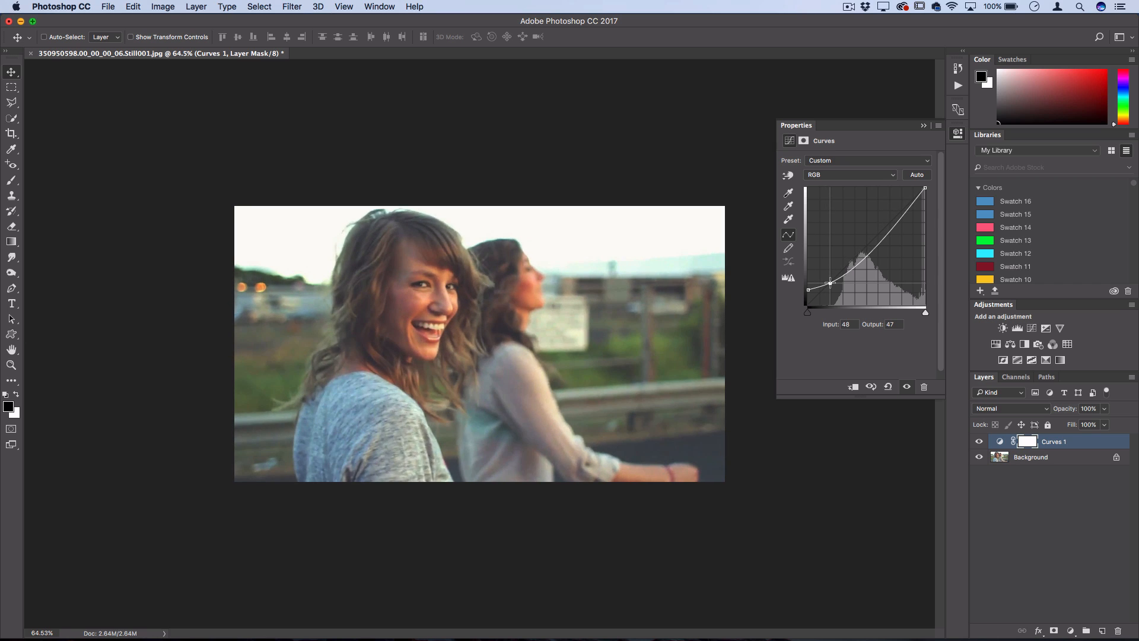
{"action": "left_click_drag", "start_coordinate": [830, 282], "coordinate": [828, 279]}
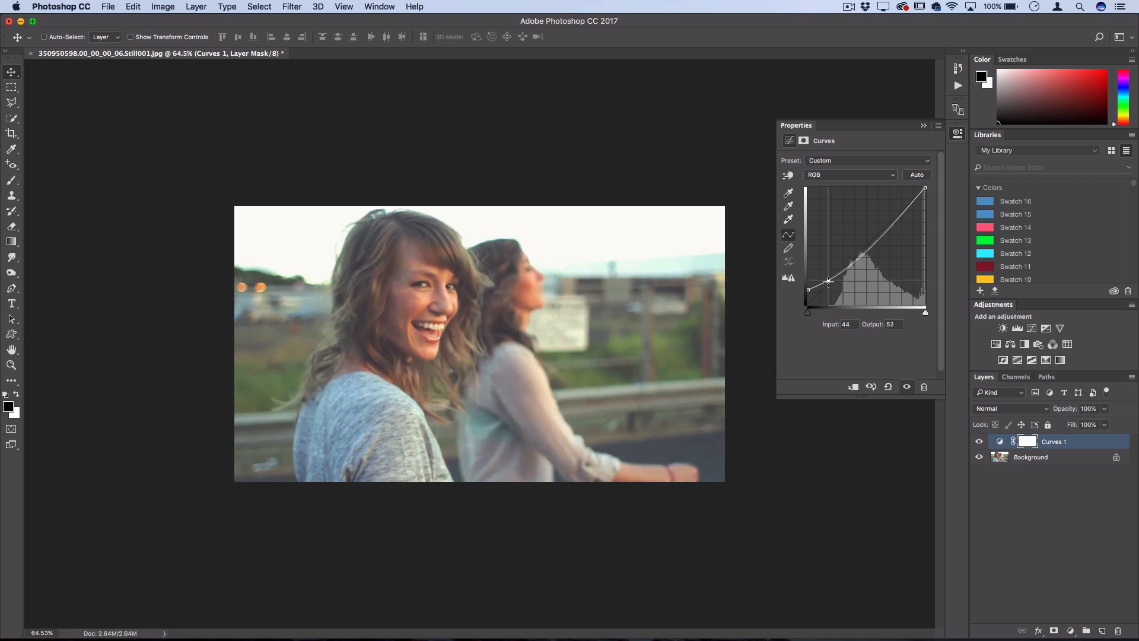
{"action": "left_click", "coordinate": [849, 174]}
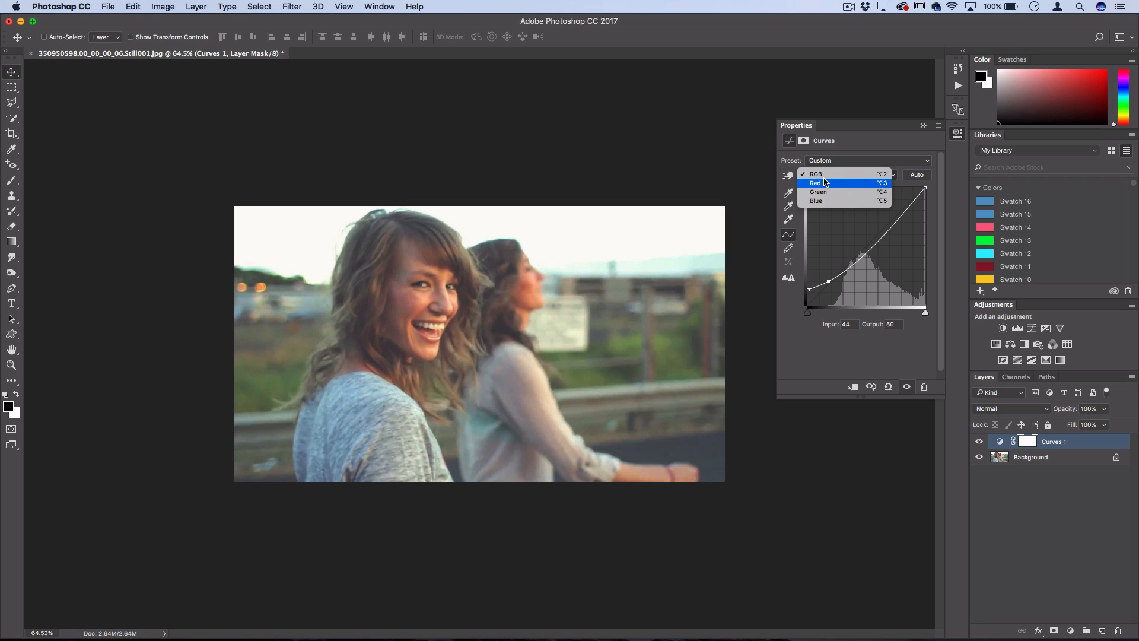
Bend the Red channel curve: raise its upper tones and pull down its shadows for warmth
{"action": "left_click", "coordinate": [821, 181]}
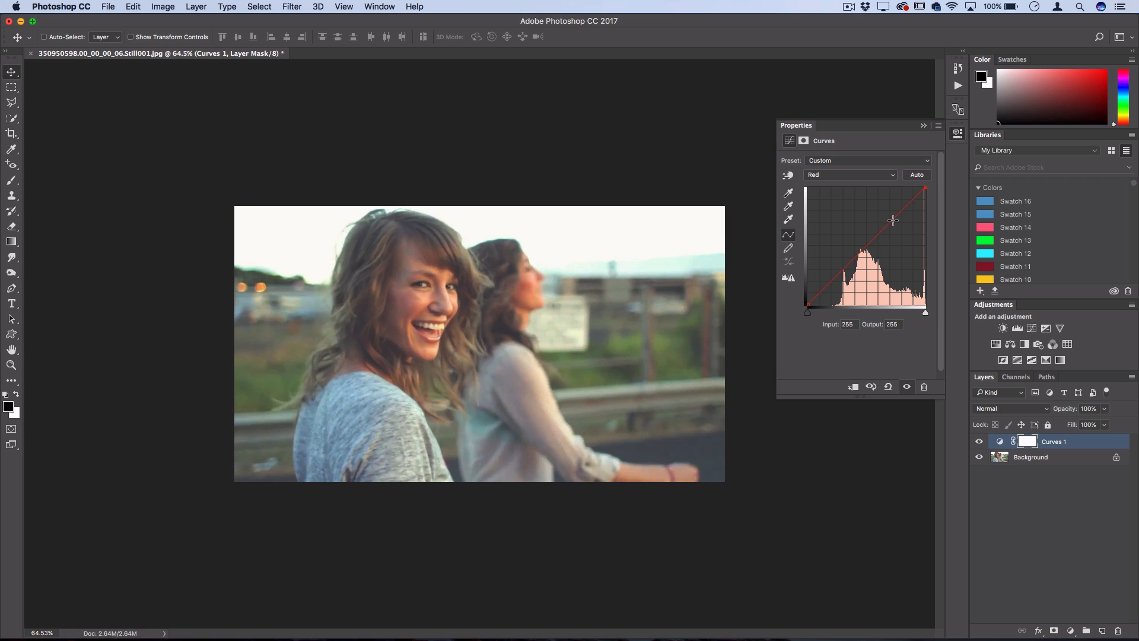
{"action": "left_click", "coordinate": [890, 218]}
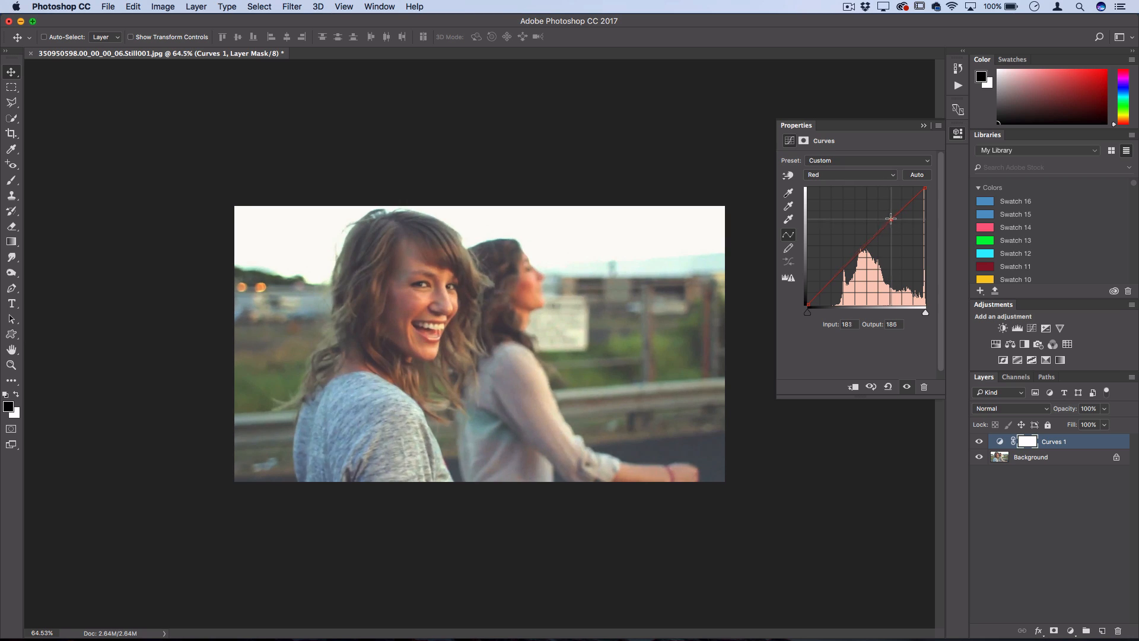
{"action": "left_click_drag", "start_coordinate": [891, 219], "coordinate": [887, 212]}
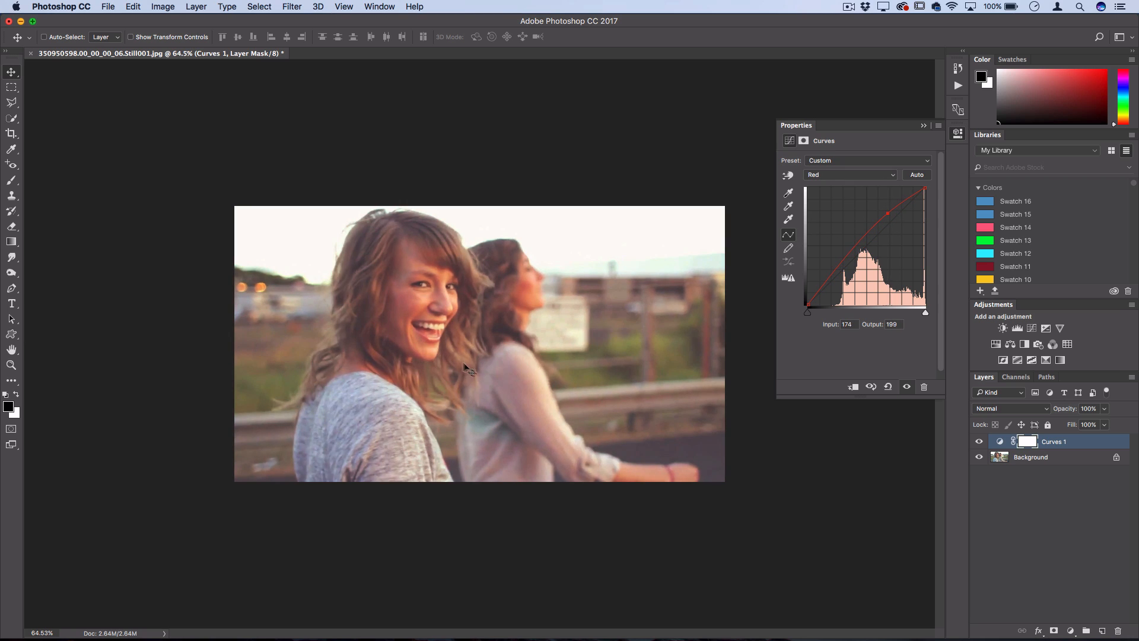
{"action": "mouse_move", "coordinate": [733, 282]}
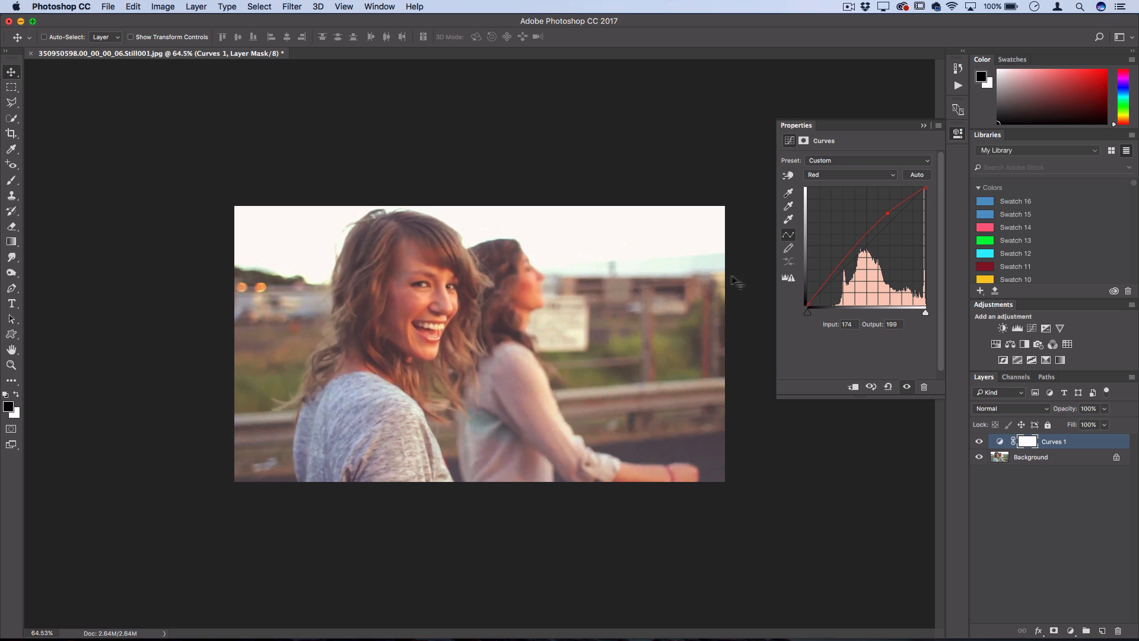
{"action": "left_click_drag", "start_coordinate": [910, 212], "coordinate": [832, 287]}
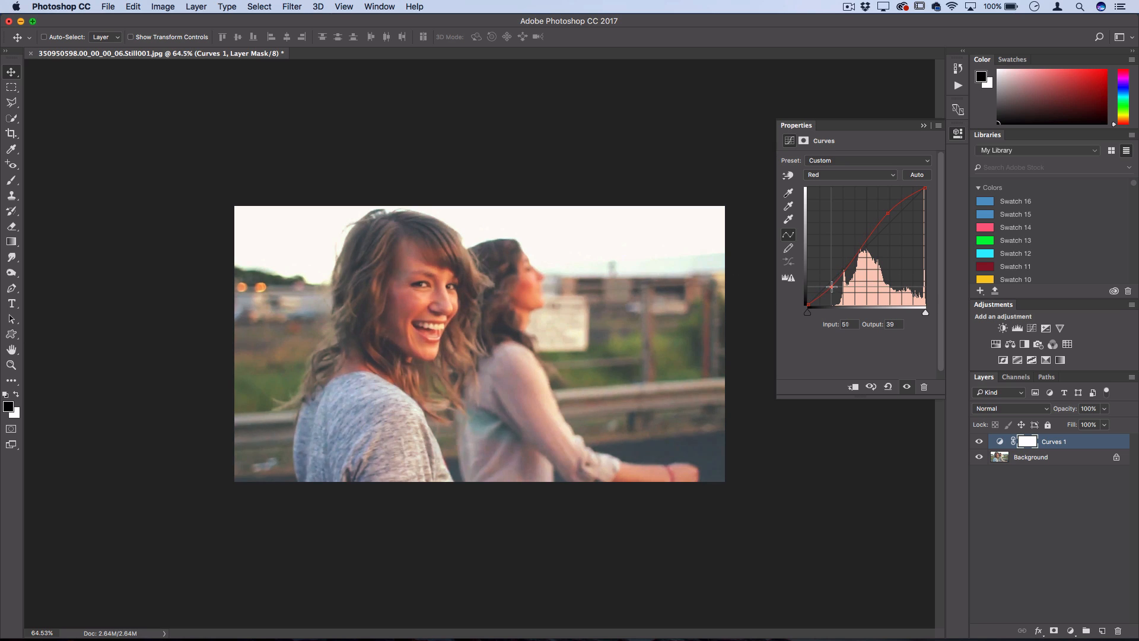
{"action": "left_click_drag", "start_coordinate": [832, 287], "coordinate": [834, 293]}
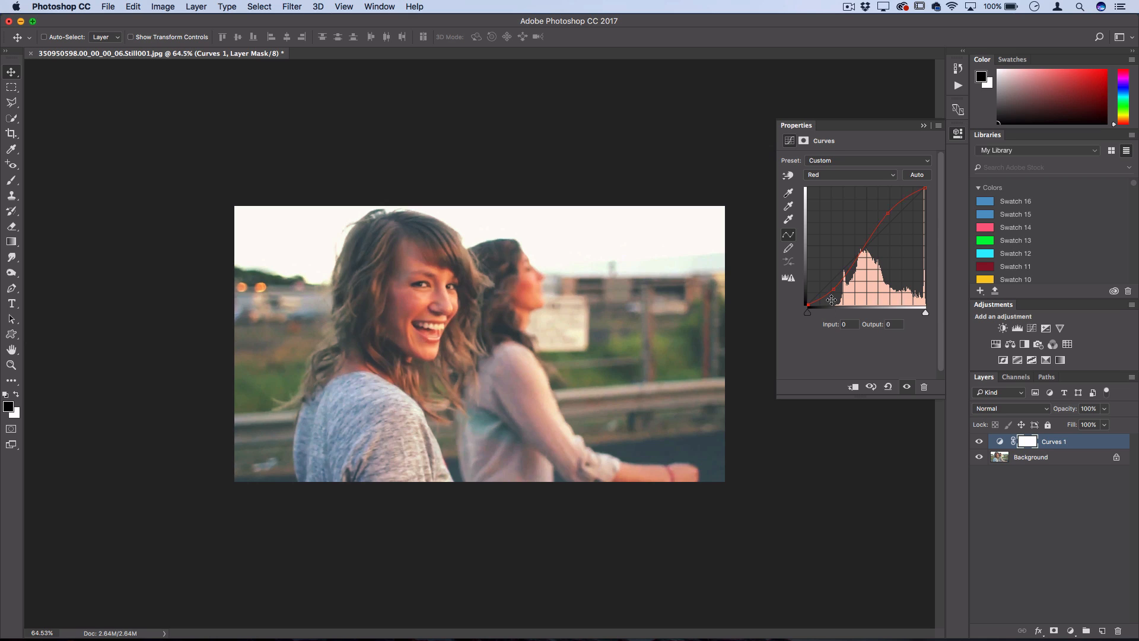
{"action": "mouse_move", "coordinate": [875, 300]}
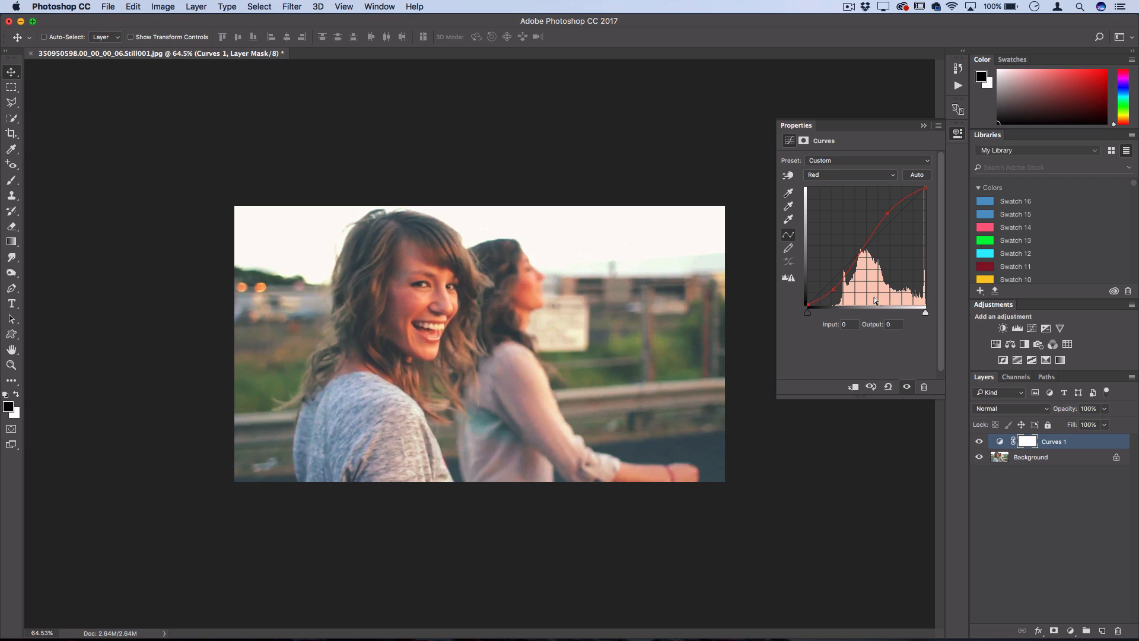
Lower the Blue channel highlights for yellow warmth and put the Curves layer in a group
{"action": "left_click_drag", "start_coordinate": [924, 189], "coordinate": [924, 199]}
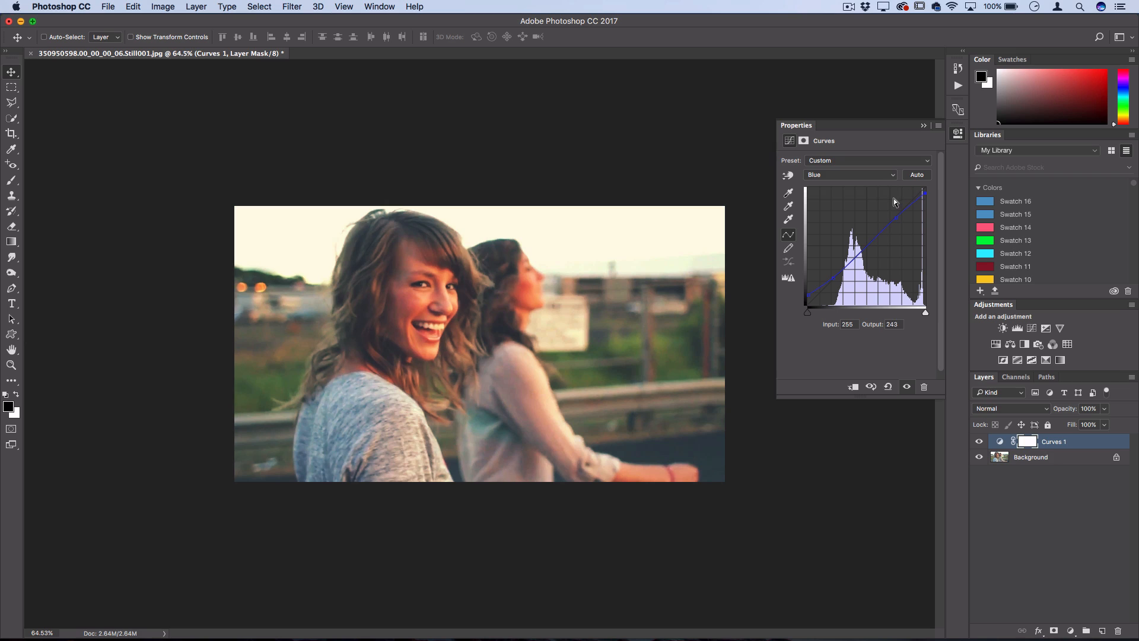
{"action": "left_click", "coordinate": [850, 174]}
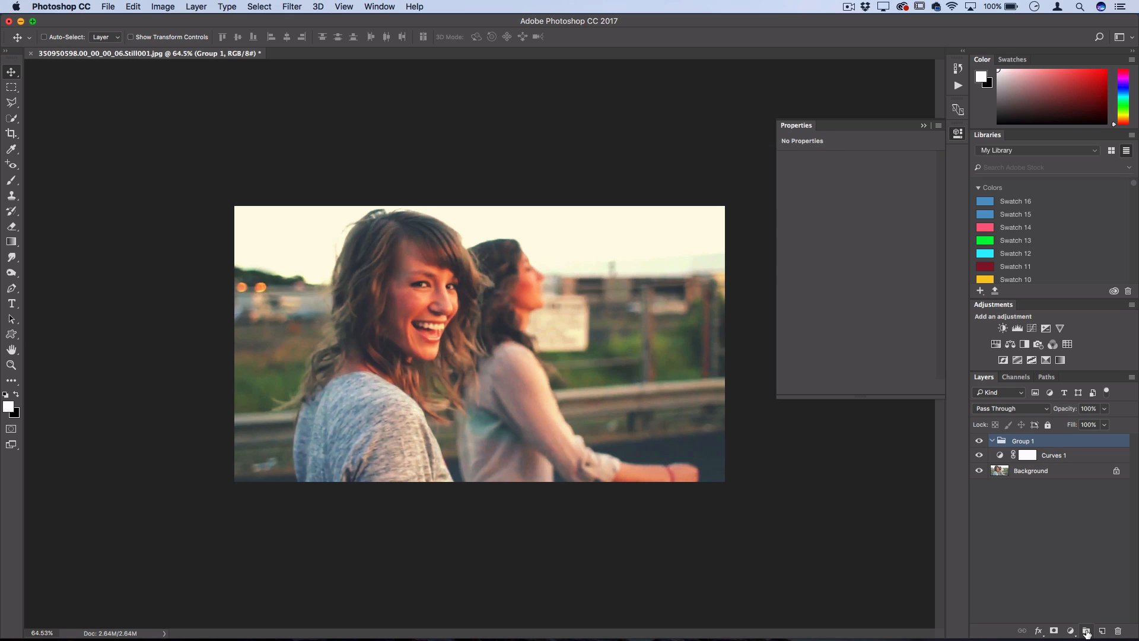
{"action": "left_click", "coordinate": [991, 441]}
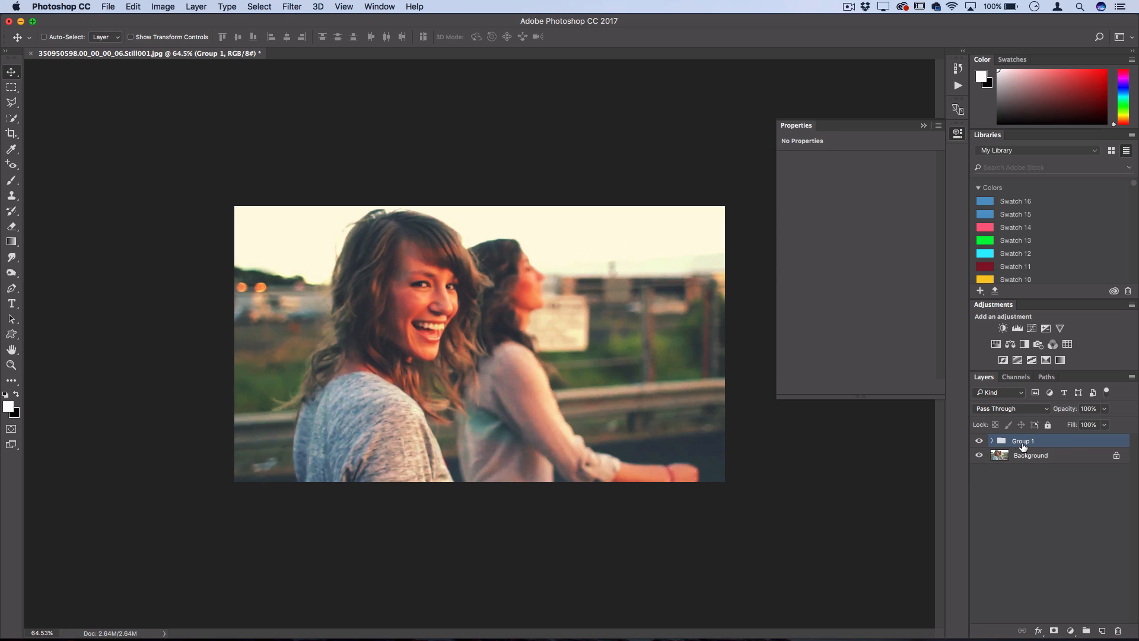
{"action": "left_click", "coordinate": [106, 7]}
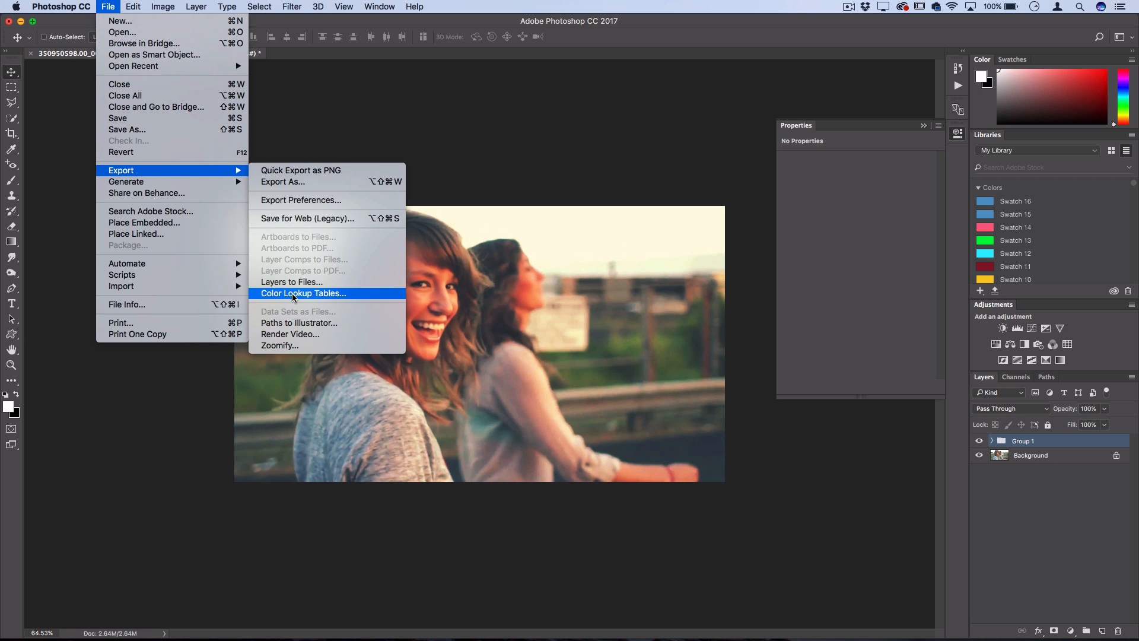
Start Export Color Lookup Tables with CUBE ticked as the only export format
{"action": "left_click", "coordinate": [303, 293]}
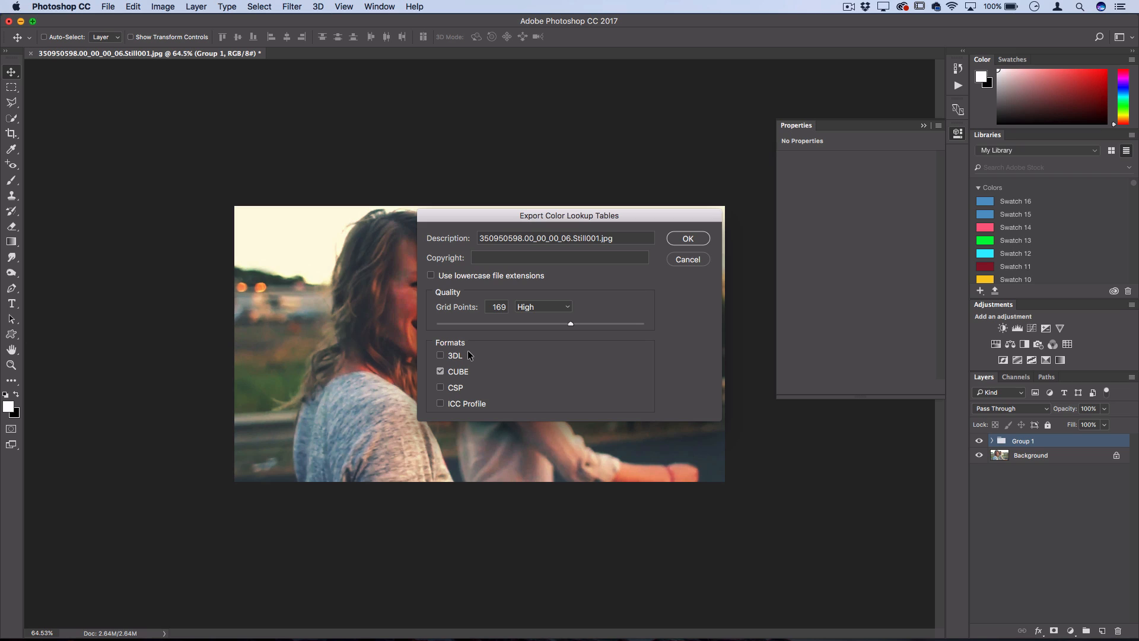
{"action": "mouse_move", "coordinate": [469, 364]}
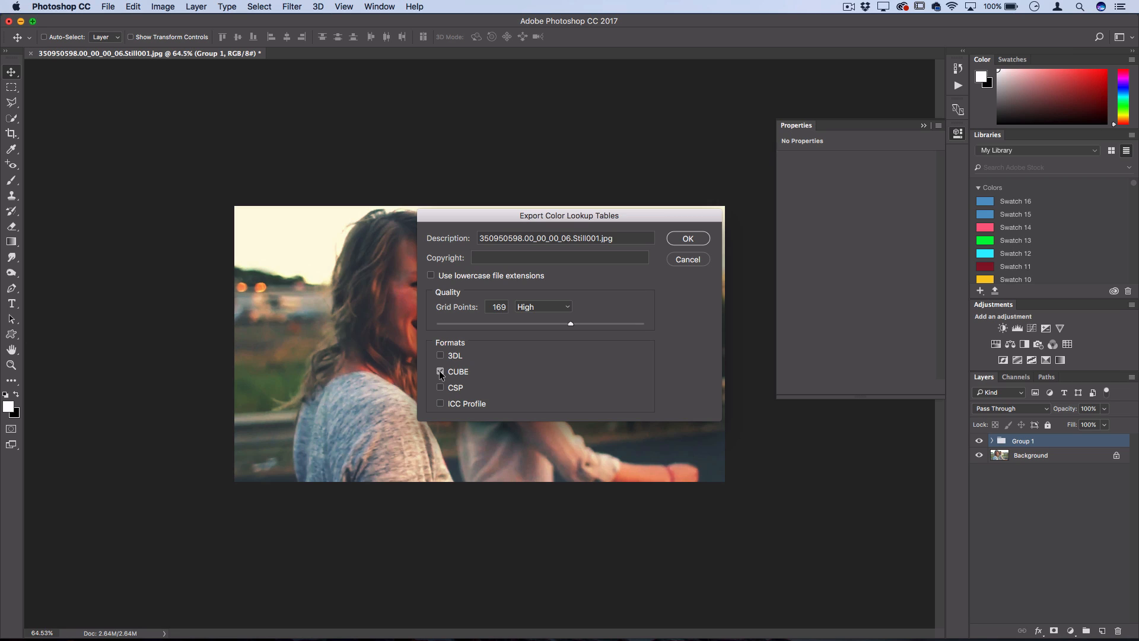
{"action": "left_click", "coordinate": [439, 372]}
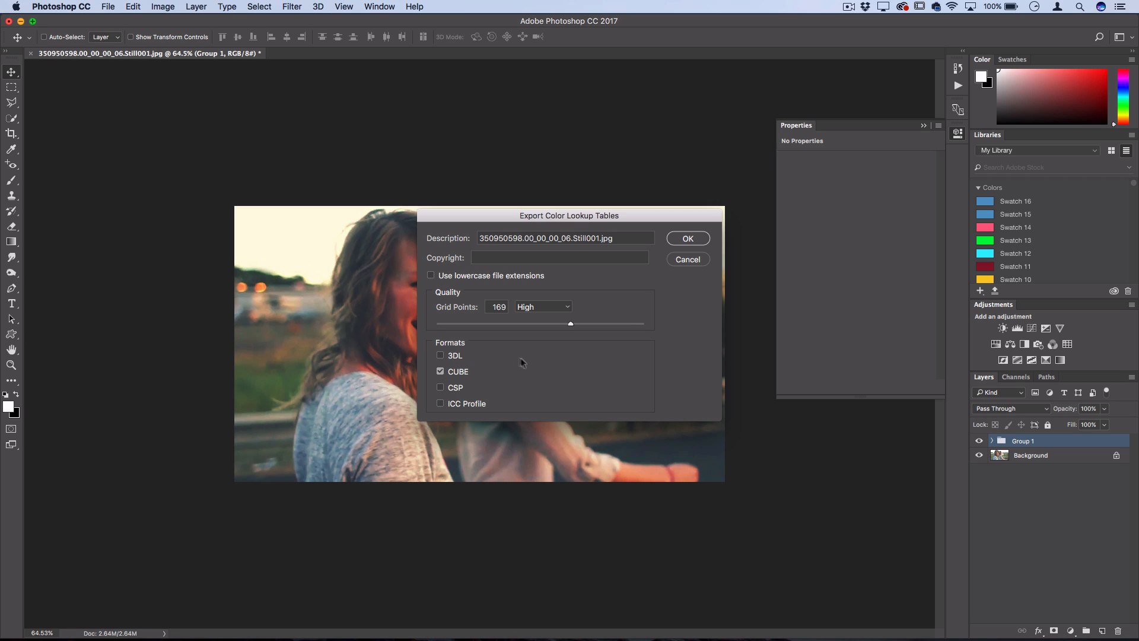
{"action": "left_click", "coordinate": [438, 355]}
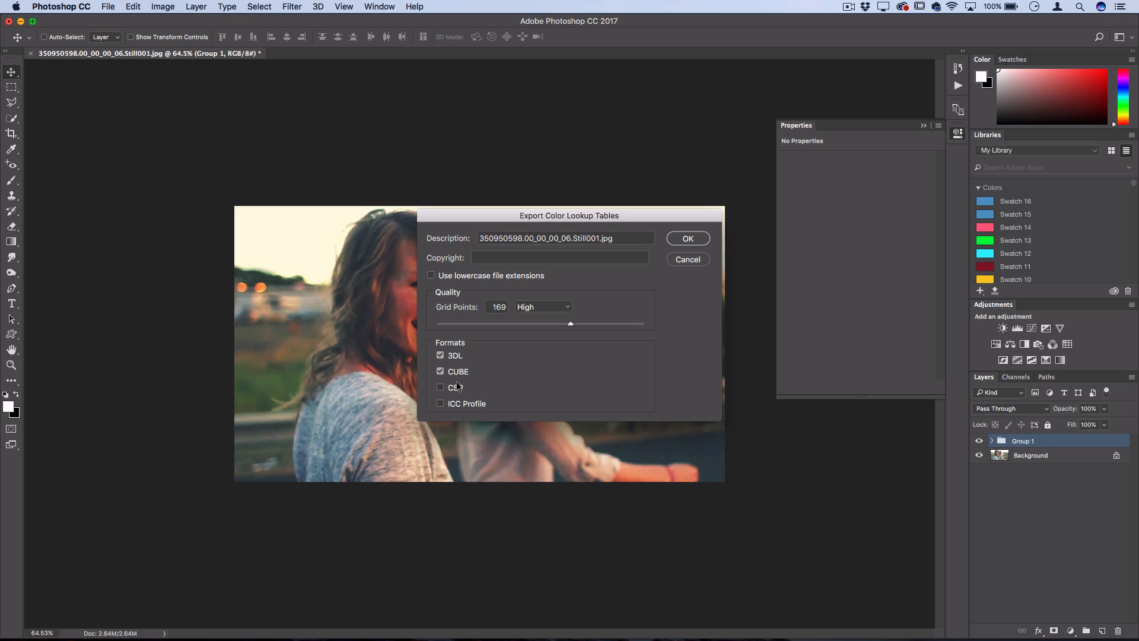
{"action": "left_click", "coordinate": [439, 355]}
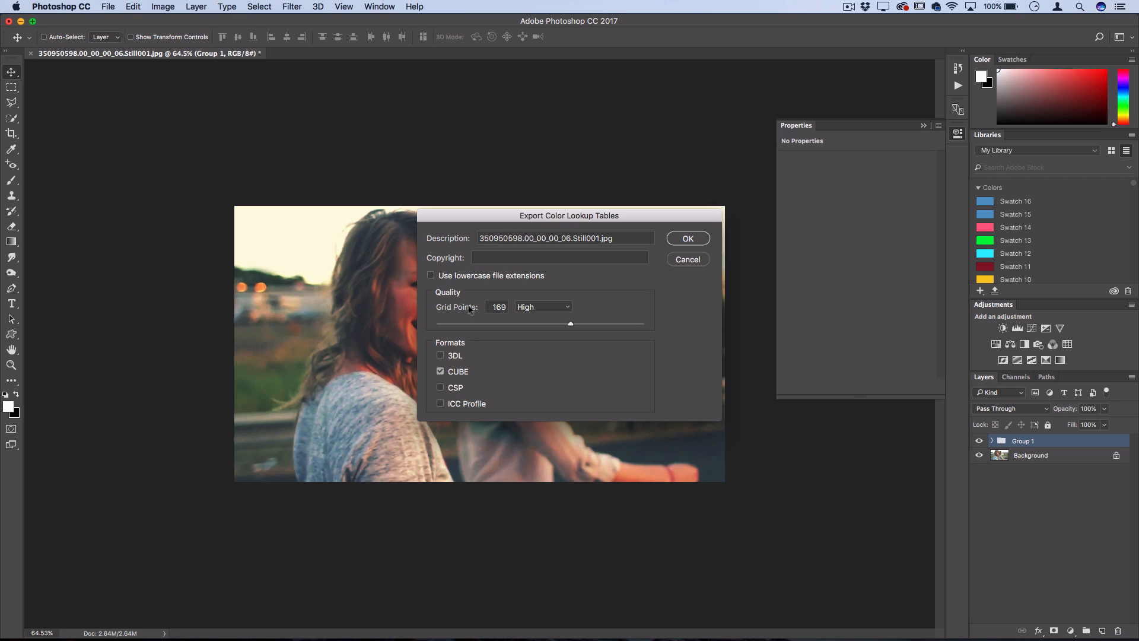
{"action": "mouse_move", "coordinate": [446, 219]}
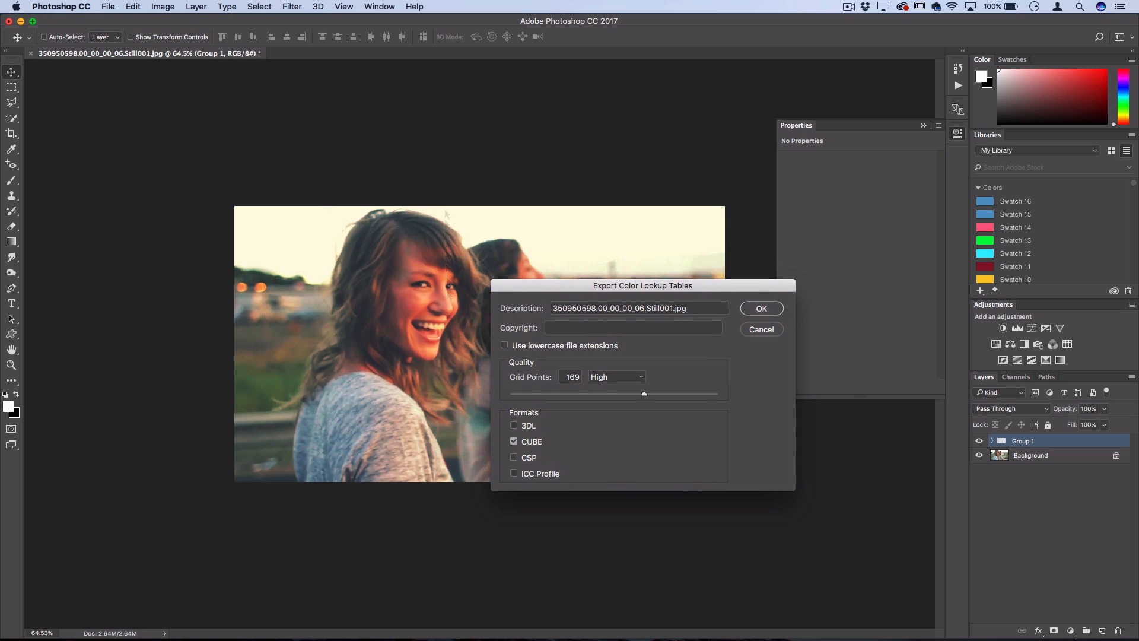
{"action": "mouse_move", "coordinate": [391, 299]}
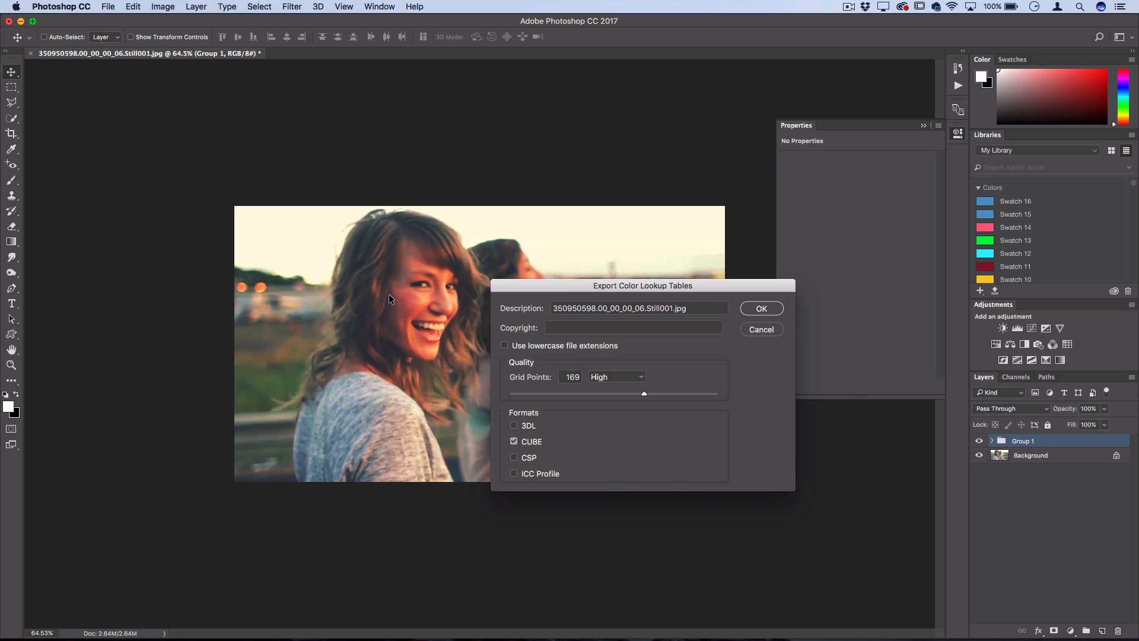
Try the Grid Points quality choices, restore a high quality, and save the LUT as WarmContrast on the Desktop
{"action": "left_click", "coordinate": [616, 376]}
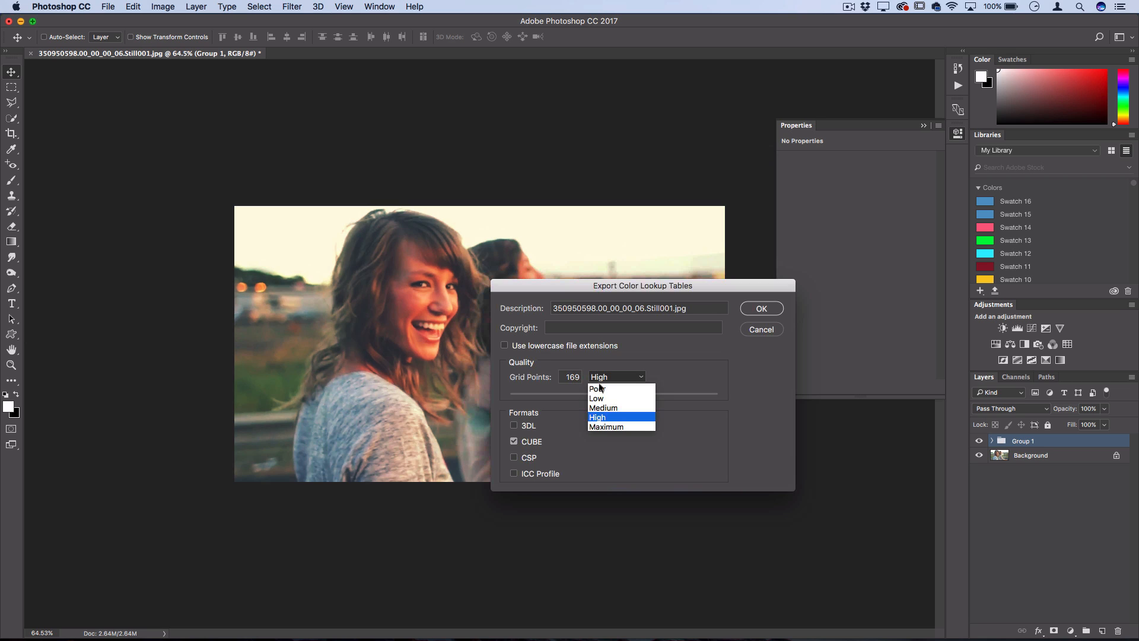
{"action": "left_click", "coordinate": [597, 416]}
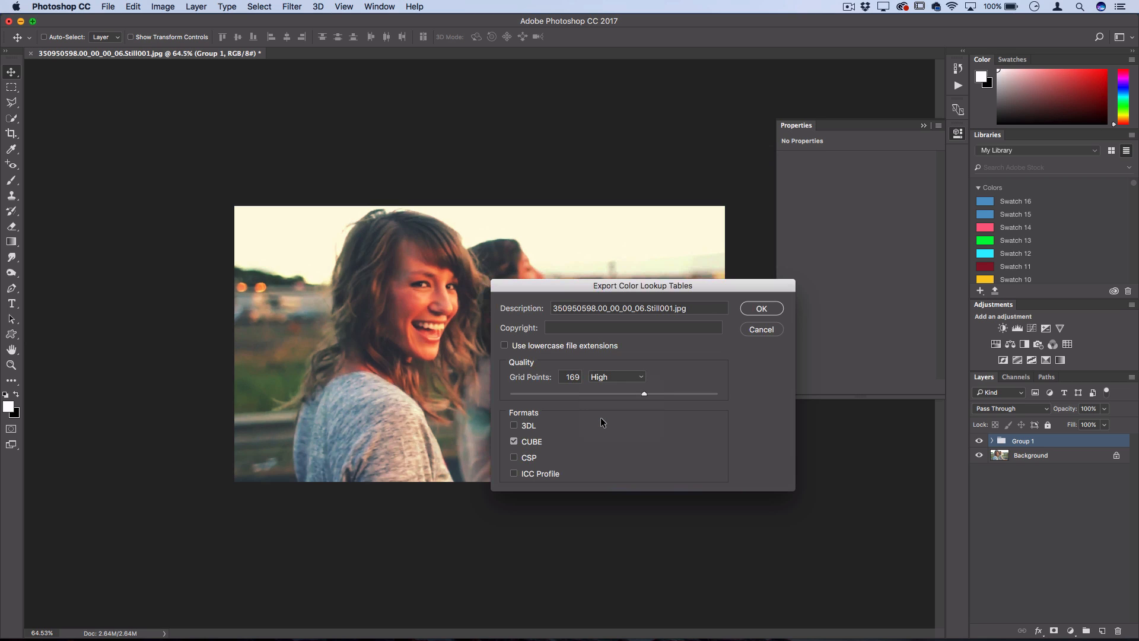
{"action": "left_click", "coordinate": [615, 376]}
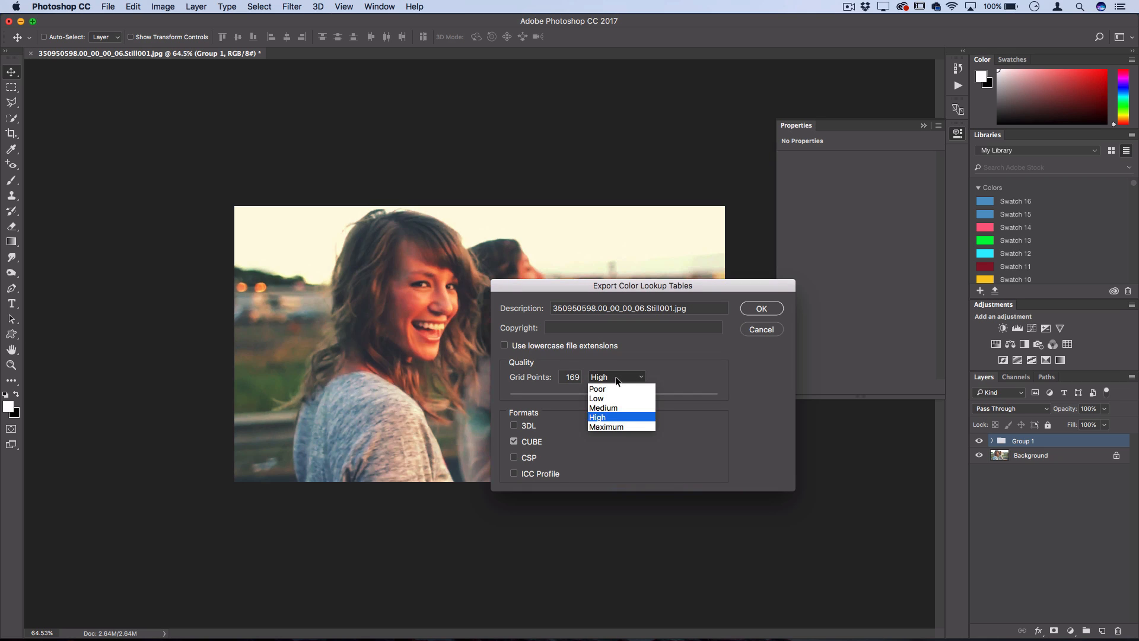
{"action": "left_click", "coordinate": [596, 389]}
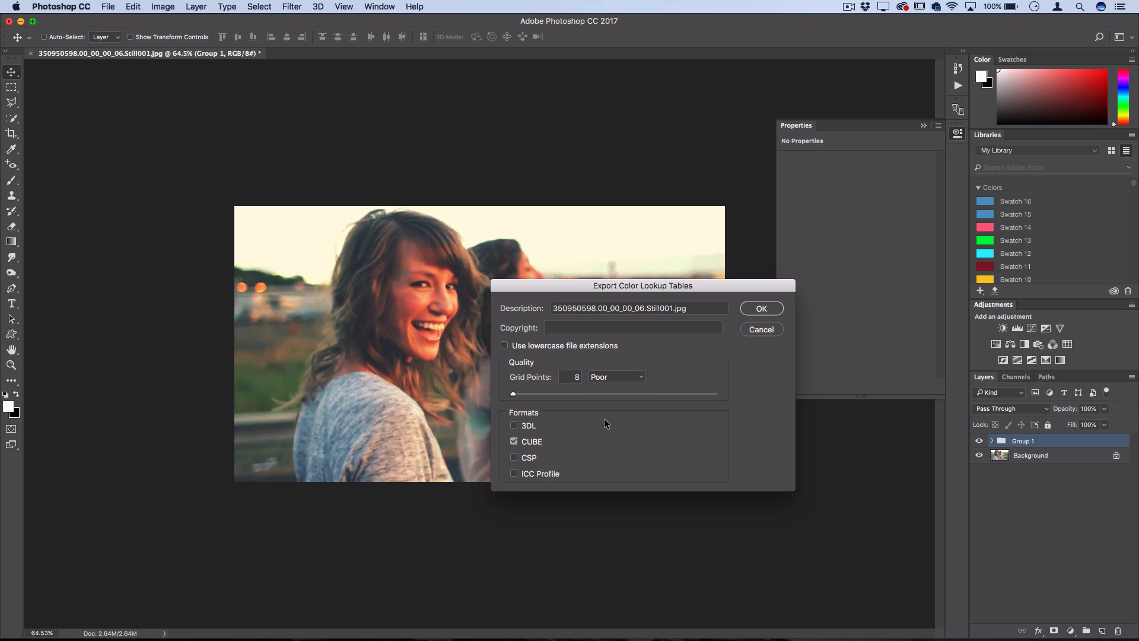
{"action": "left_click", "coordinate": [616, 376]}
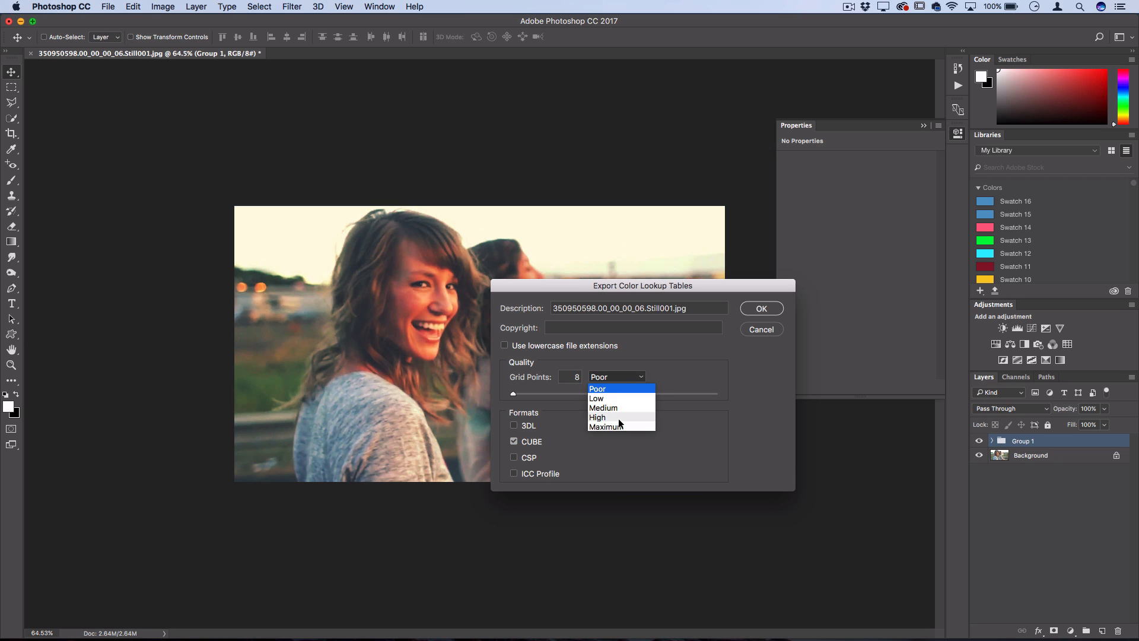
{"action": "left_click", "coordinate": [760, 309]}
{"action": "type", "text": "WarmContrast.lut"}
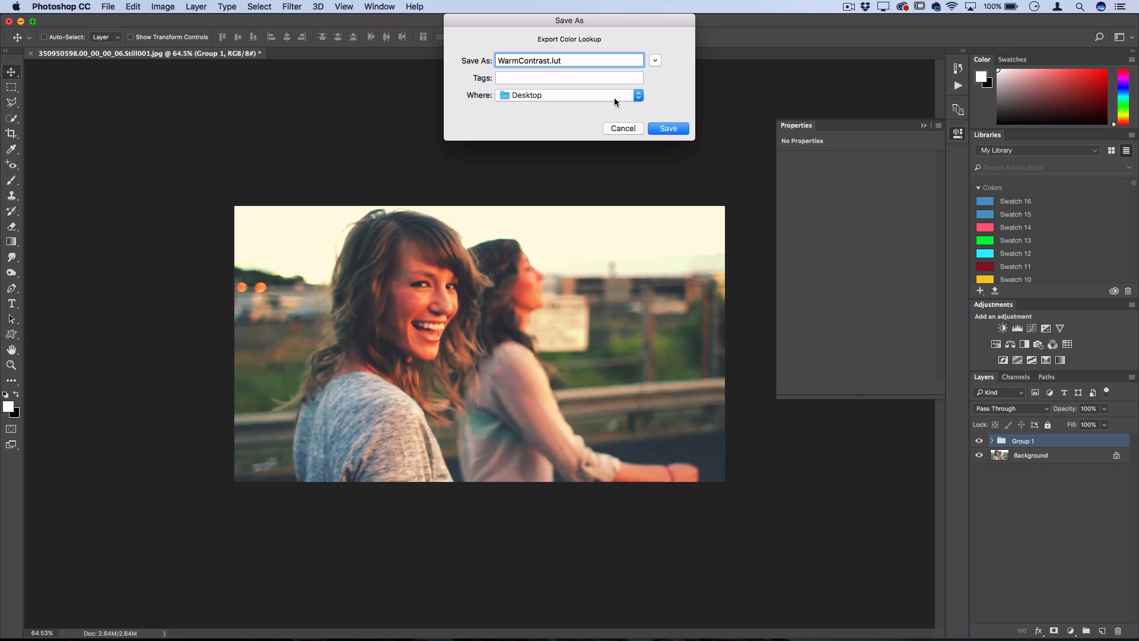
{"action": "left_click", "coordinate": [665, 129]}
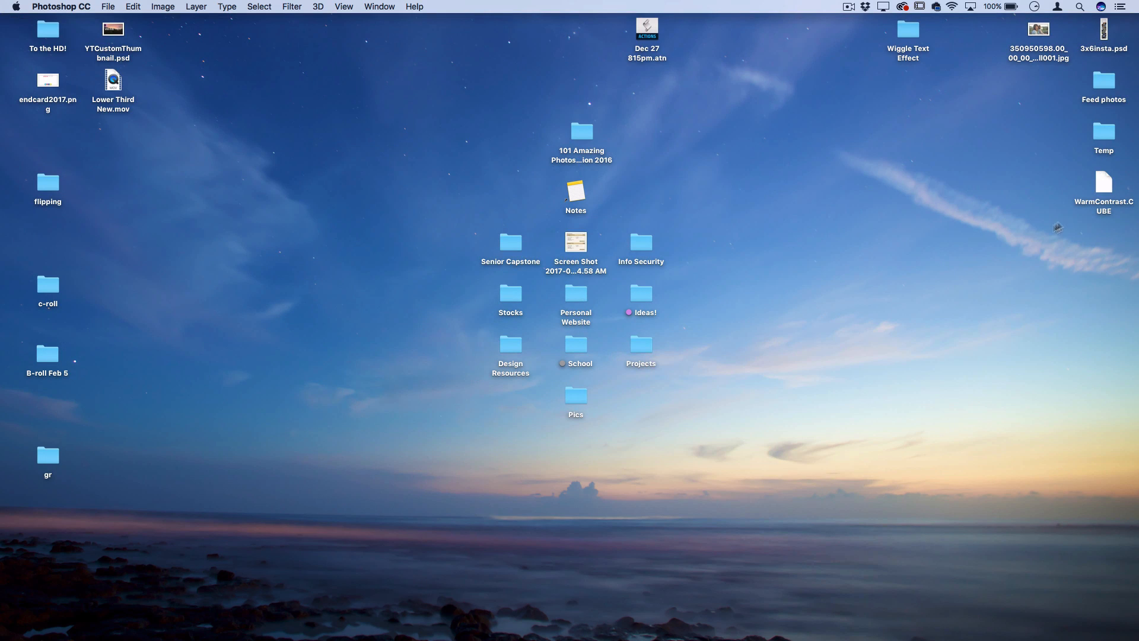
Move the WarmContrast.CUBE icon from the desktop's right edge toward its centre
{"action": "left_click_drag", "start_coordinate": [1102, 181], "coordinate": [924, 291]}
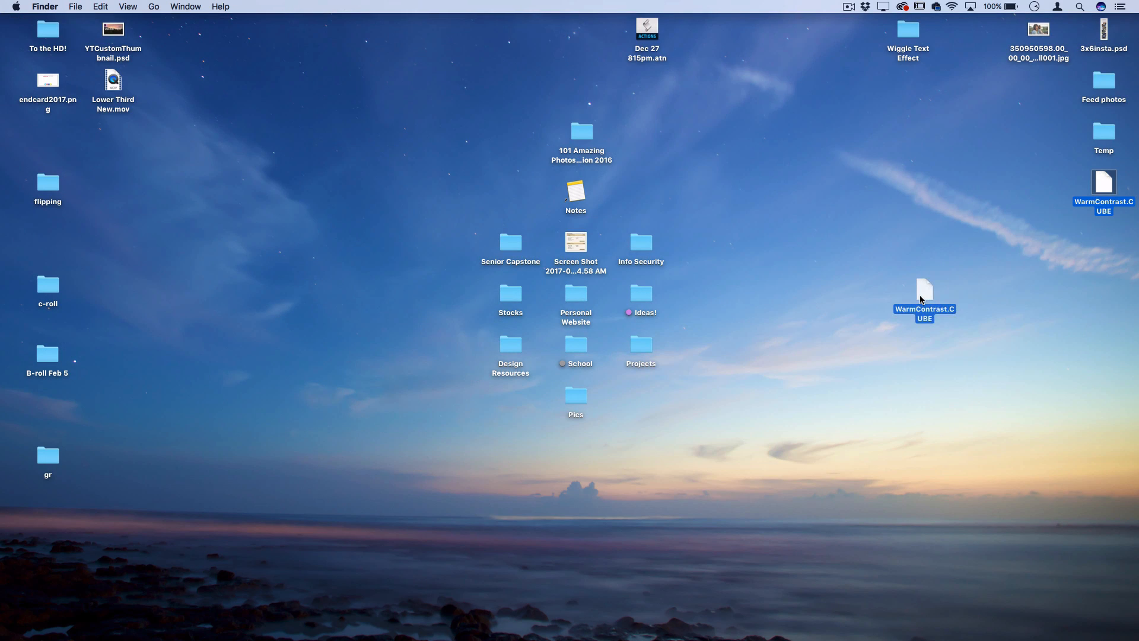
{"action": "left_click_drag", "start_coordinate": [924, 300], "coordinate": [907, 294]}
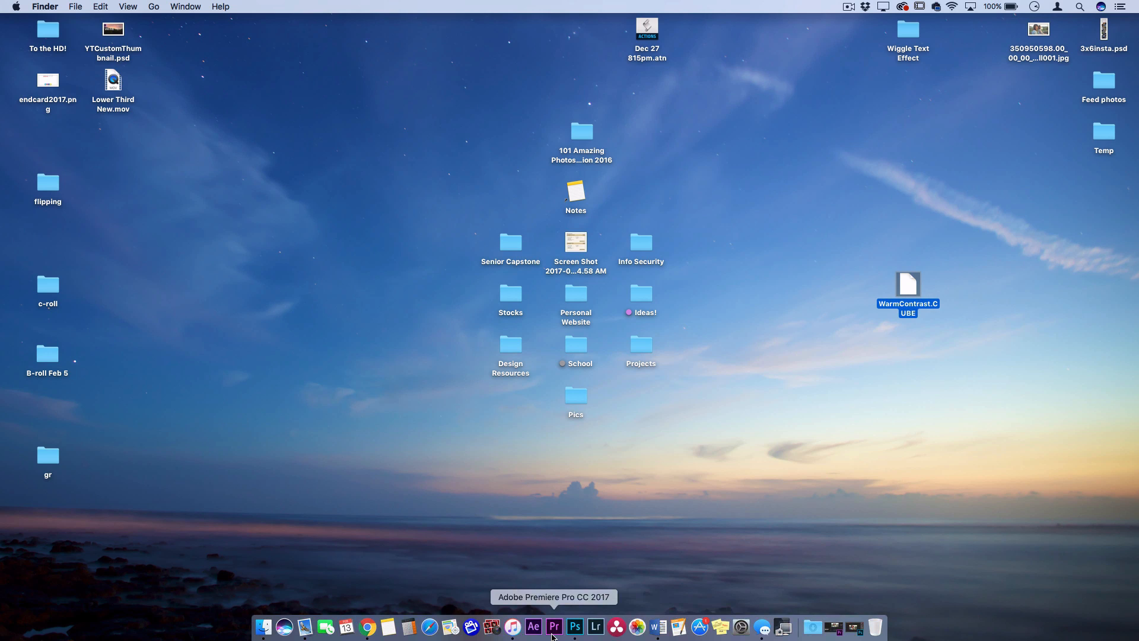
Switch to Premiere Pro, select the timeline clip, and browse for a custom Lumetri Creative look file
{"action": "left_click", "coordinate": [554, 626]}
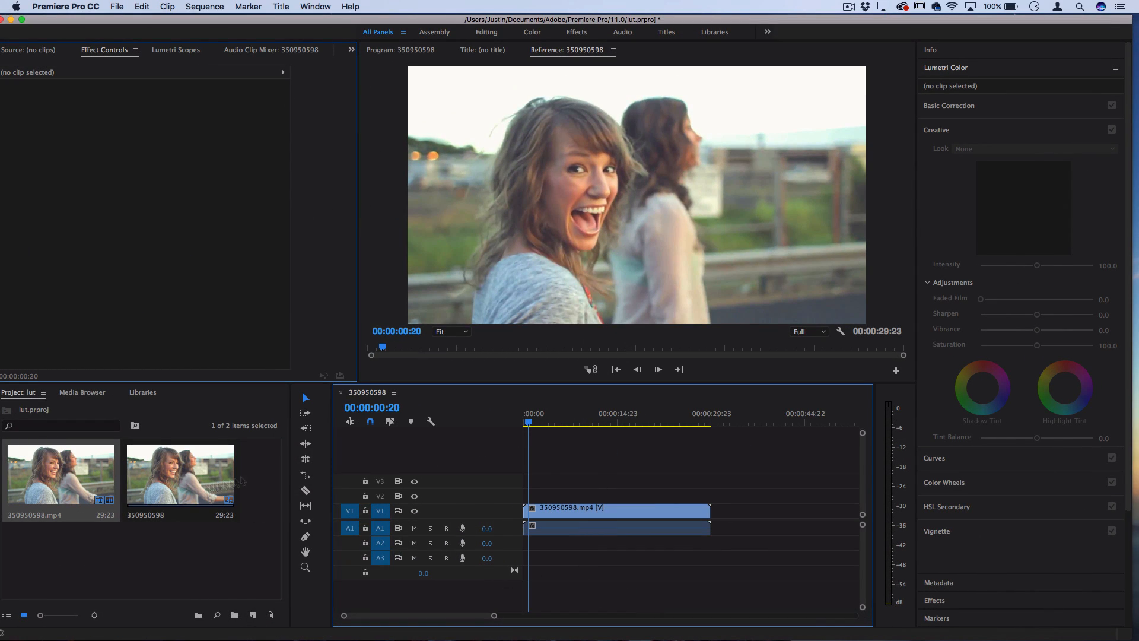
{"action": "left_click", "coordinate": [567, 422]}
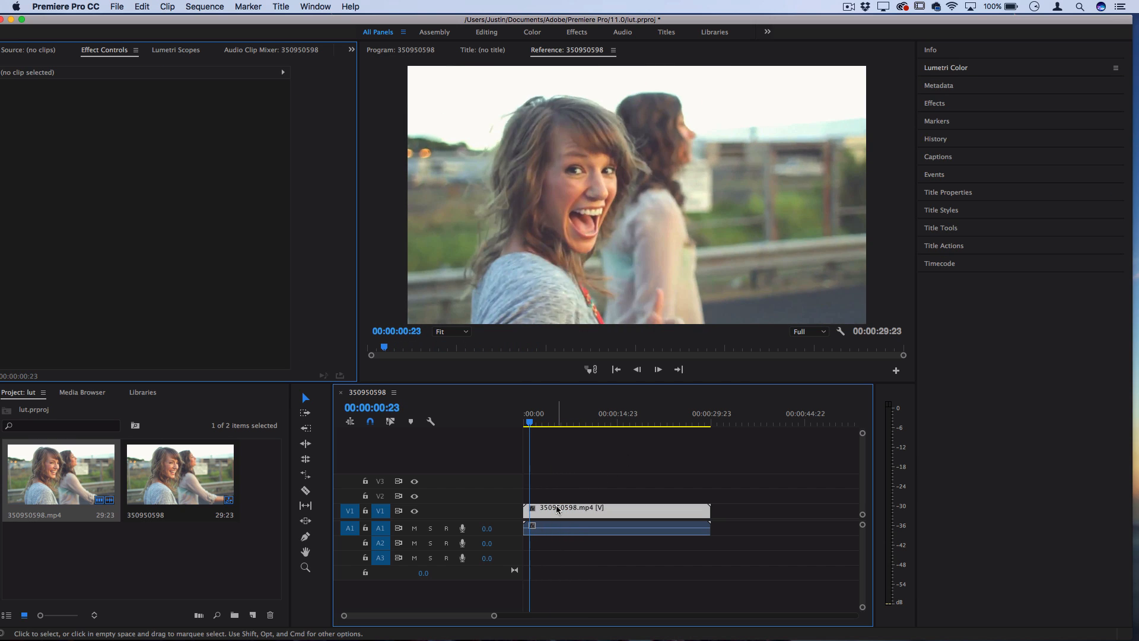
{"action": "left_click", "coordinate": [947, 68]}
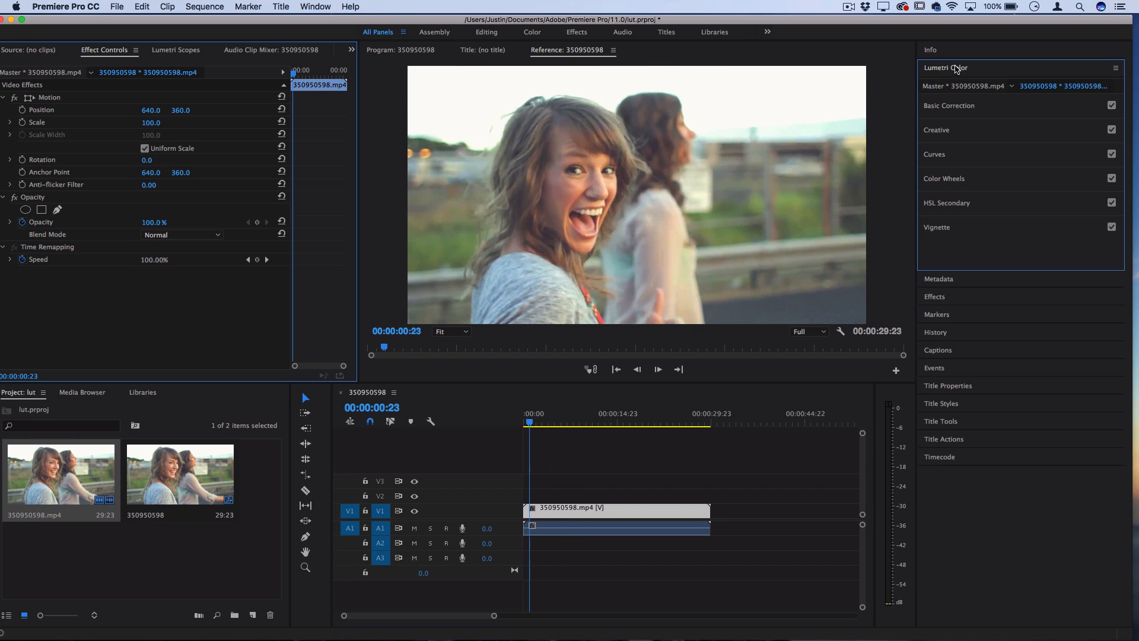
{"action": "left_click", "coordinate": [936, 130]}
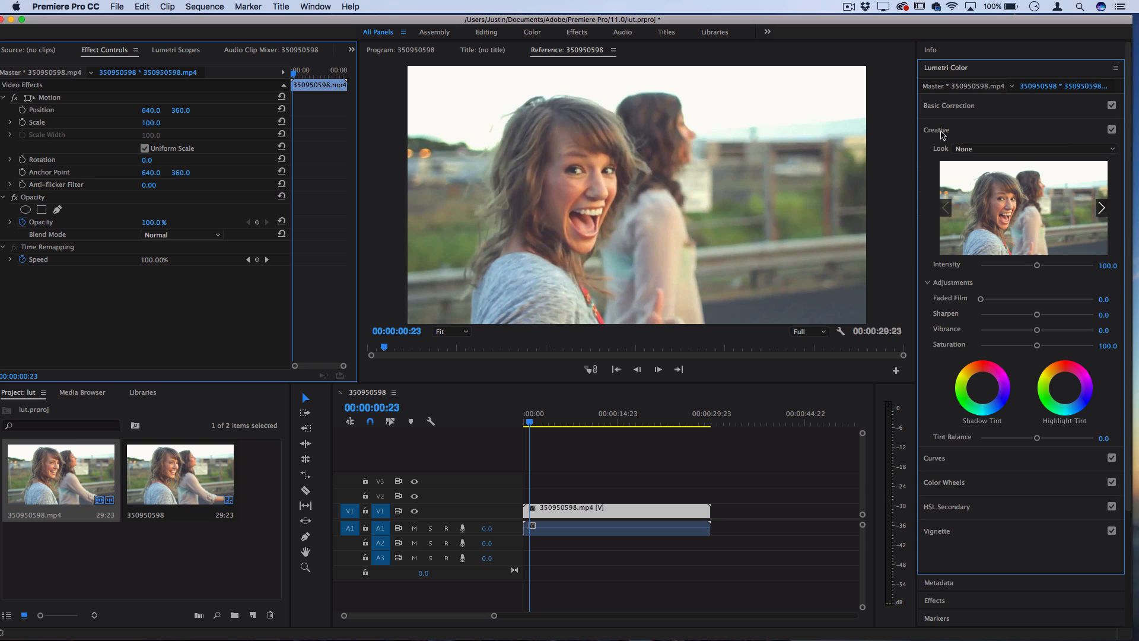
{"action": "mouse_move", "coordinate": [947, 158]}
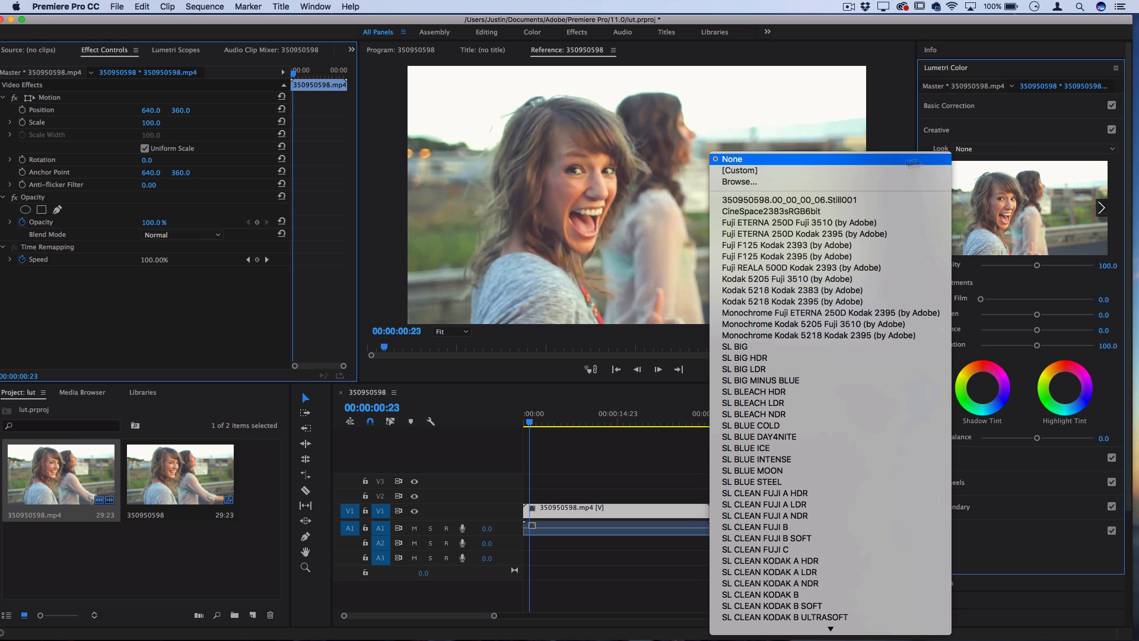
{"action": "left_click", "coordinate": [739, 181]}
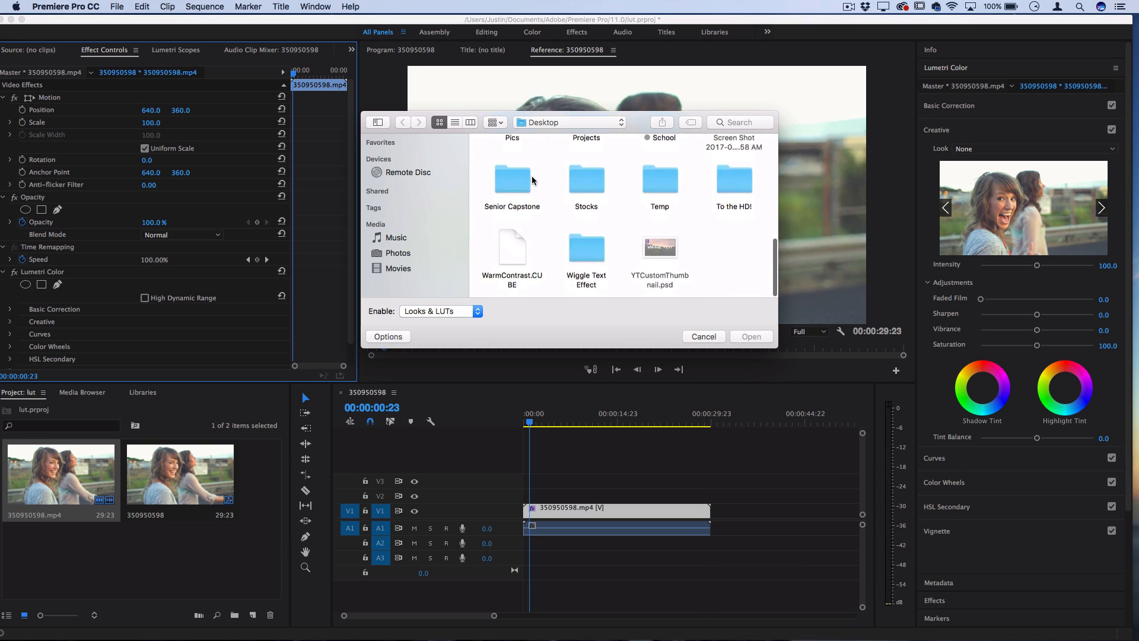
Load WarmContrast.CUBE from the Desktop as the clip's Creative look
{"action": "left_click", "coordinate": [511, 249]}
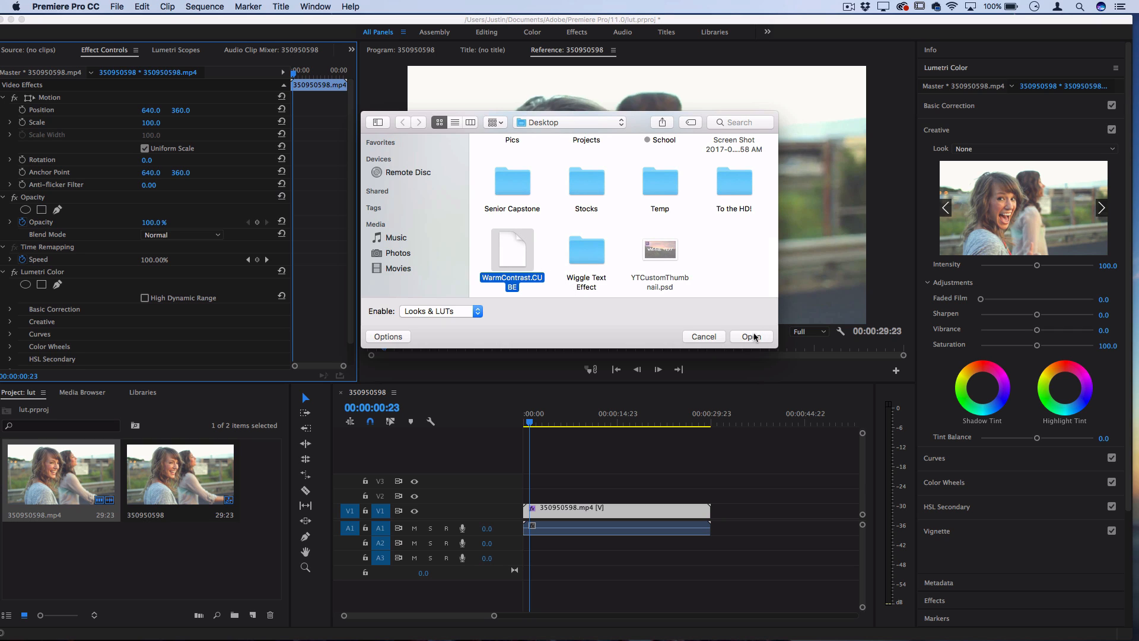
{"action": "left_click", "coordinate": [749, 336]}
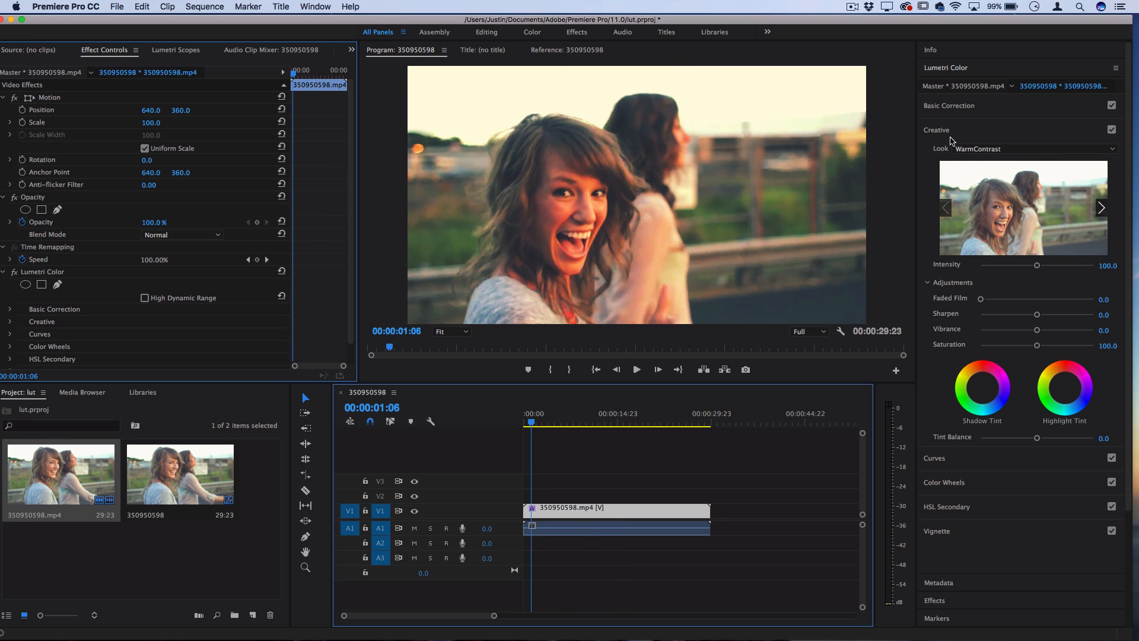
Vary the WarmContrast look's Intensity above 100 and back down to about 60
{"action": "left_click_drag", "start_coordinate": [1036, 265], "coordinate": [1040, 265]}
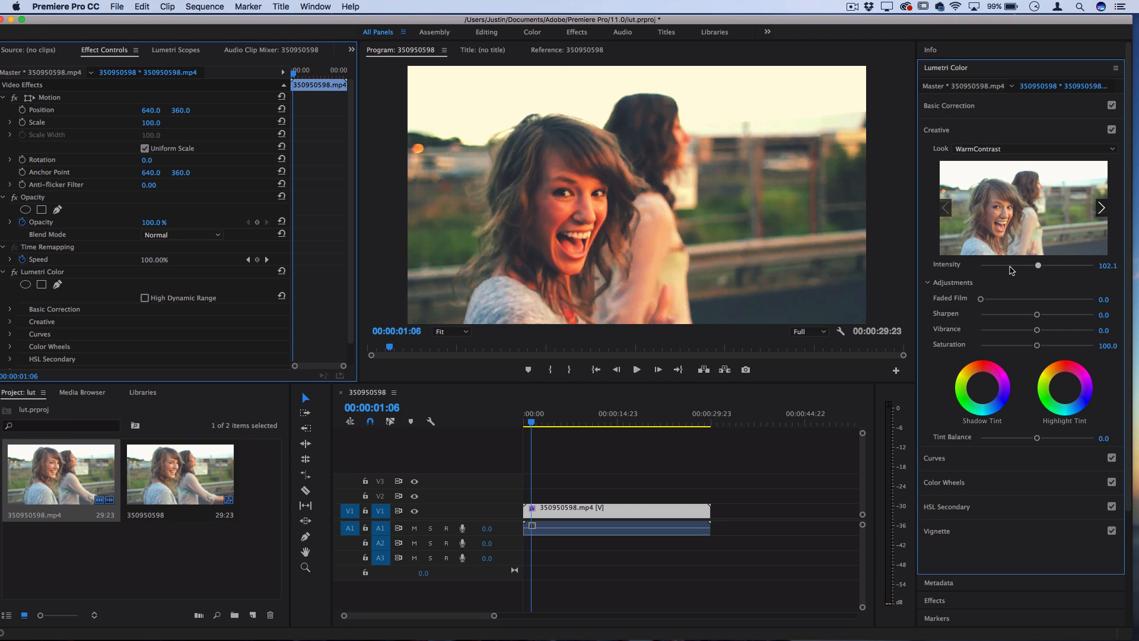
{"action": "left_click_drag", "start_coordinate": [1038, 265], "coordinate": [1082, 264]}
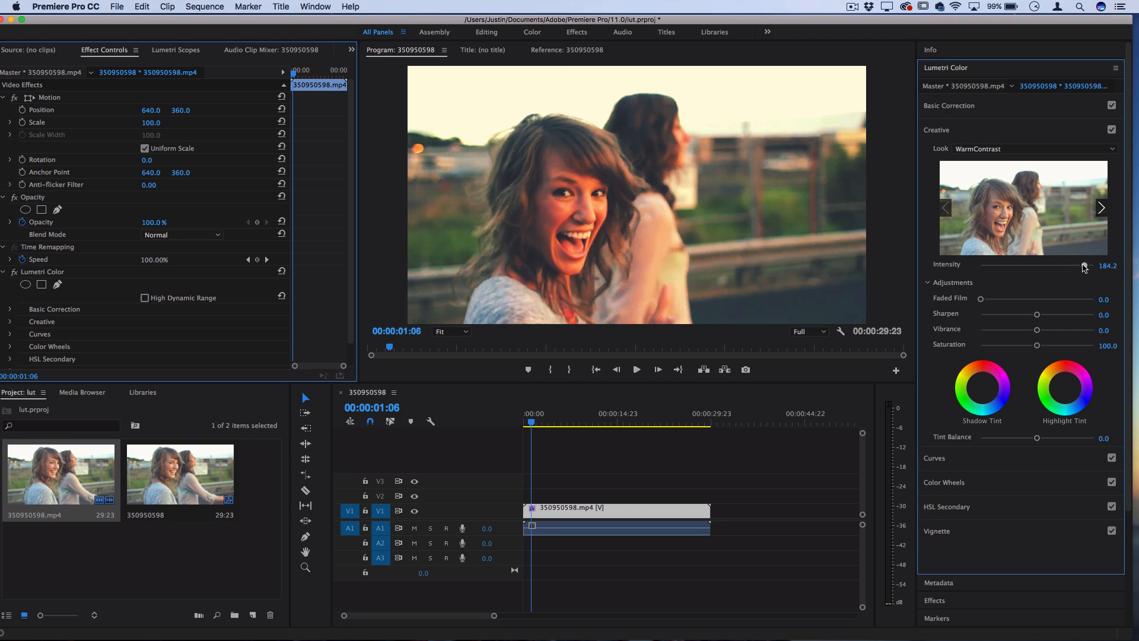
{"action": "left_click_drag", "start_coordinate": [1081, 265], "coordinate": [1035, 264]}
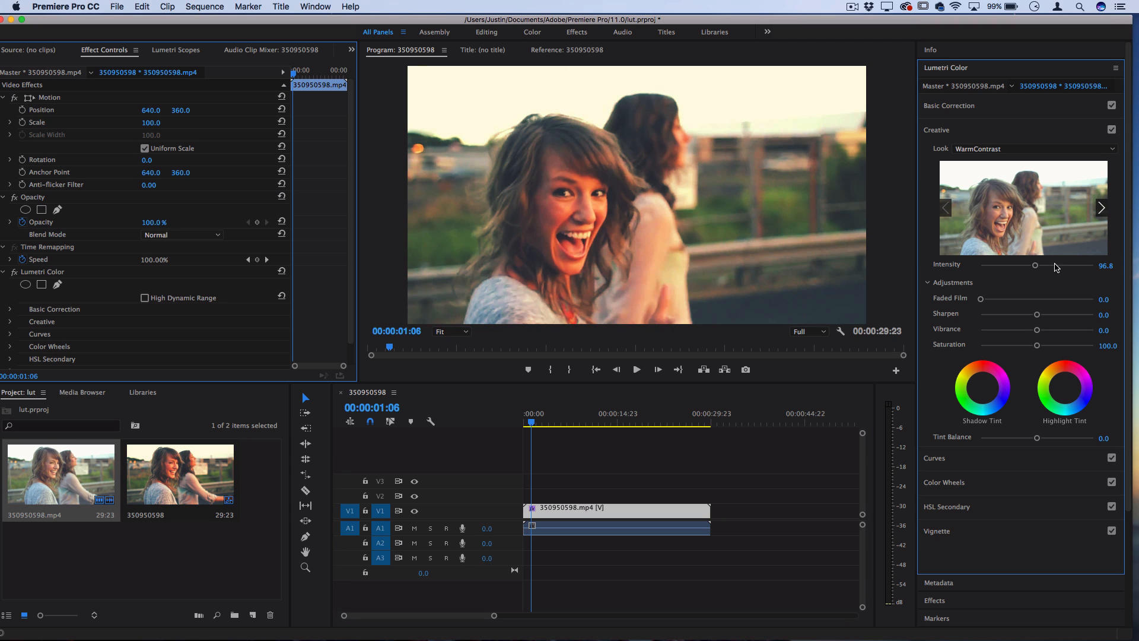
{"action": "left_click_drag", "start_coordinate": [1034, 265], "coordinate": [1013, 265]}
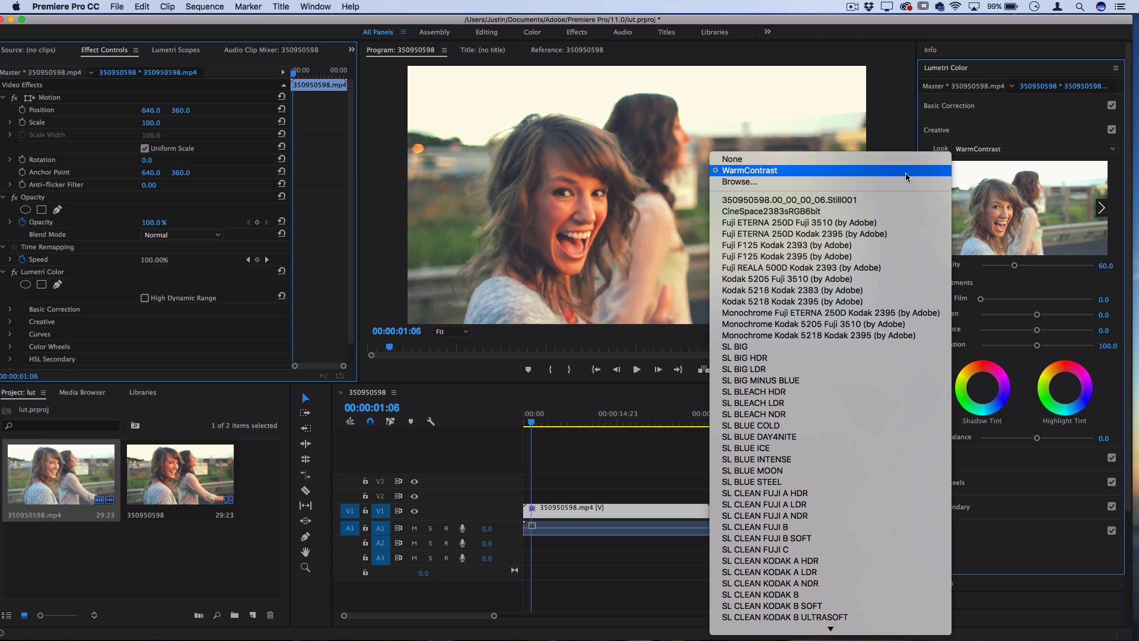
{"action": "mouse_move", "coordinate": [824, 357]}
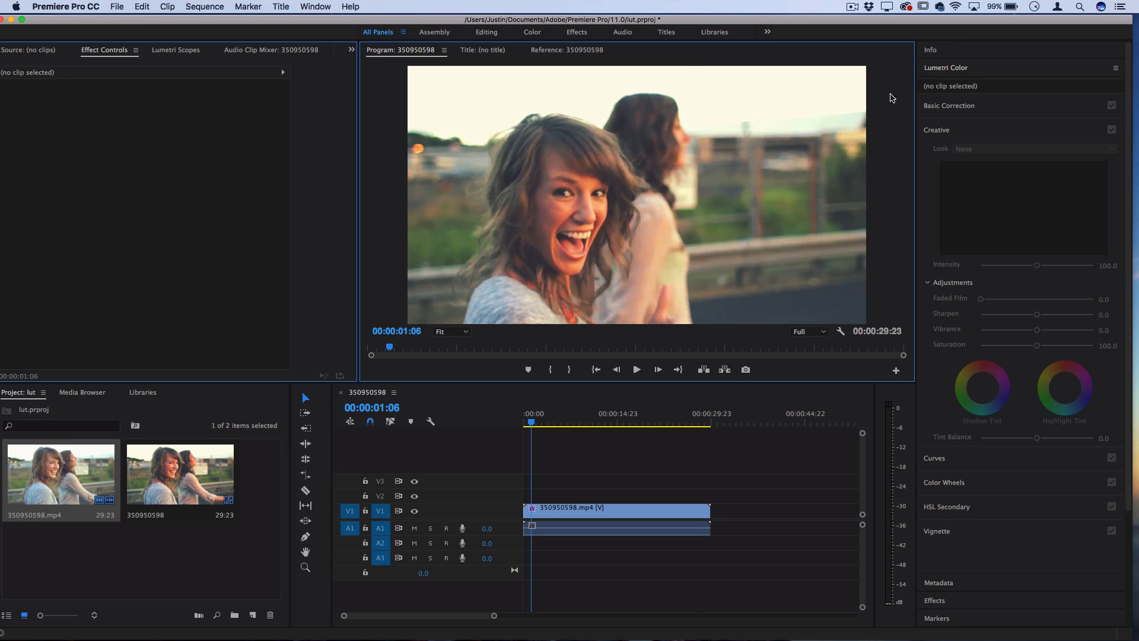
{"action": "mouse_move", "coordinate": [585, 625]}
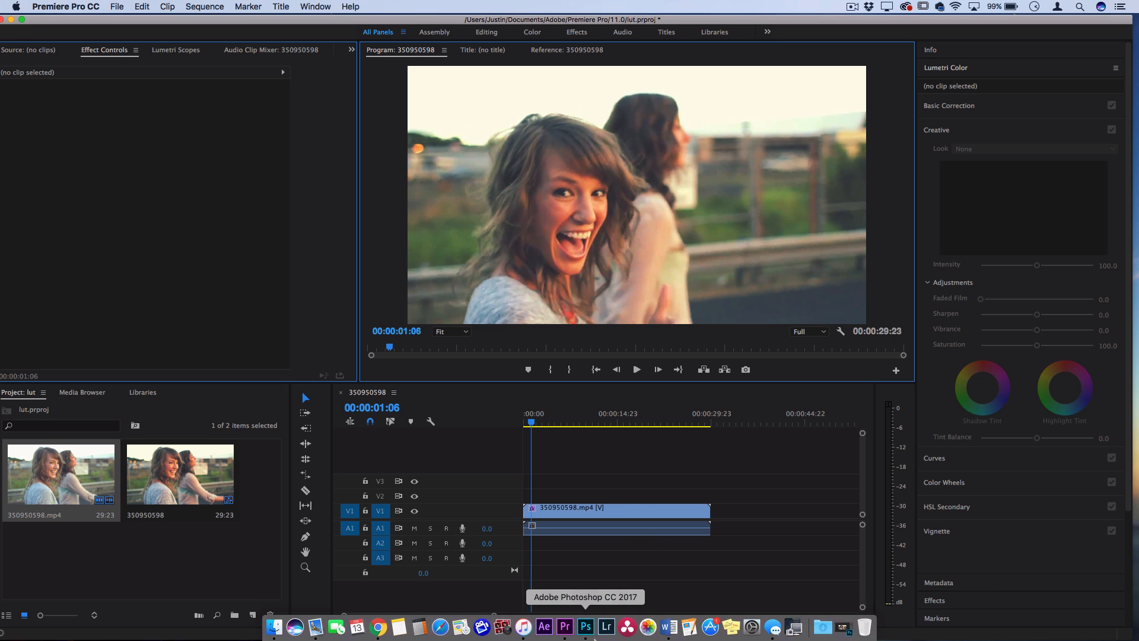
Reveal the Premiere Pro application in Finder from the Dock and centre the window
{"action": "right_click", "coordinate": [584, 625]}
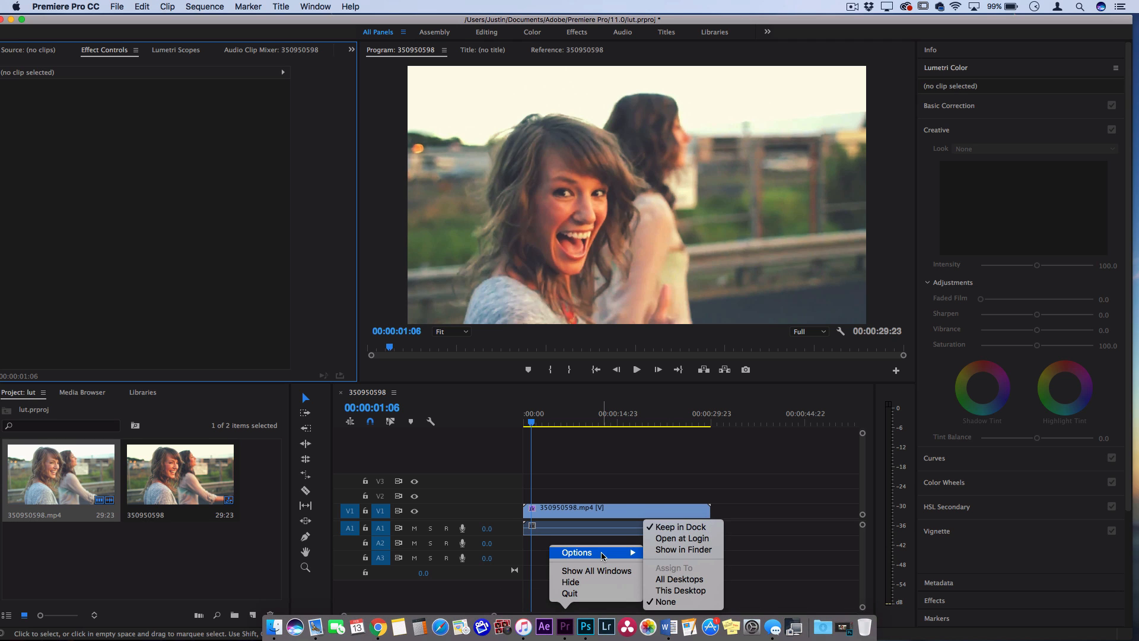
{"action": "left_click", "coordinate": [683, 549]}
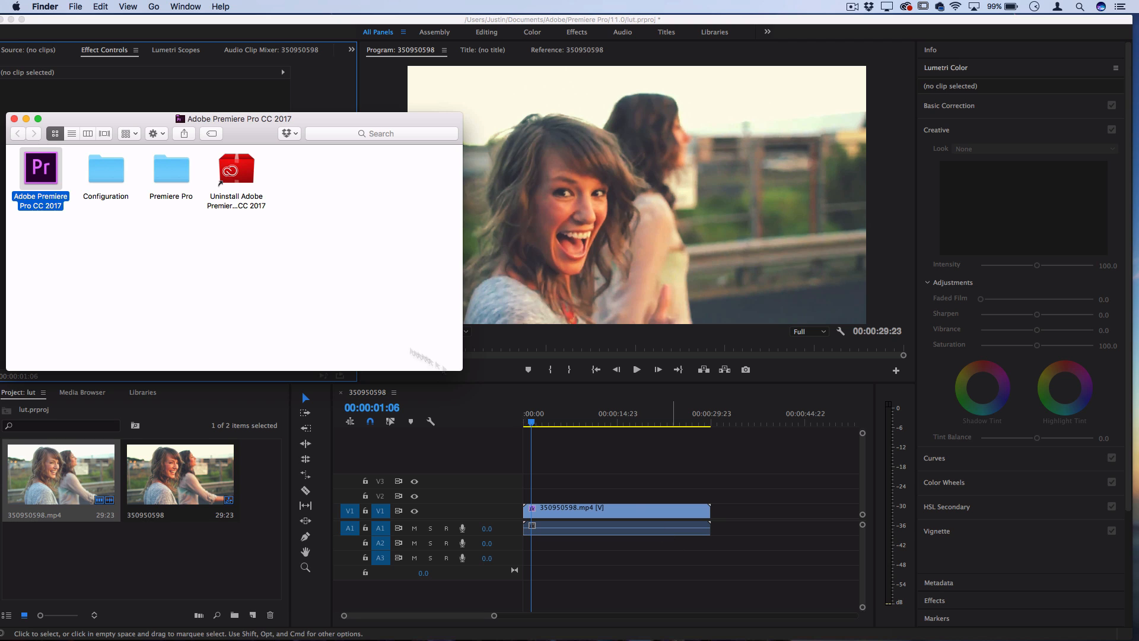
{"action": "left_click_drag", "start_coordinate": [237, 119], "coordinate": [438, 155]}
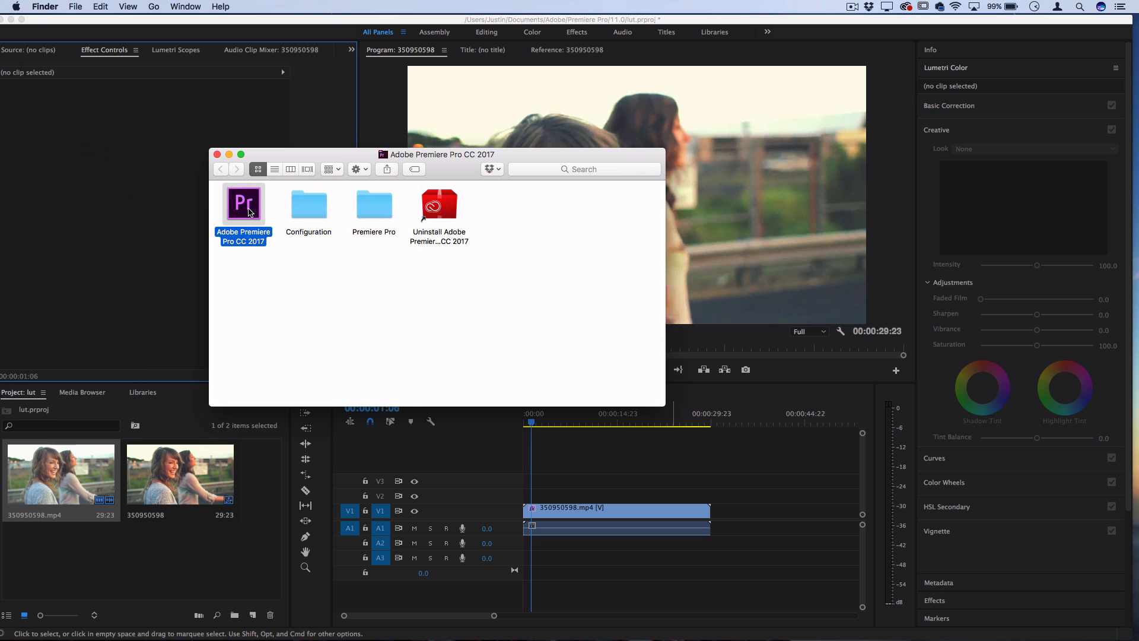
{"action": "mouse_move", "coordinate": [280, 231]}
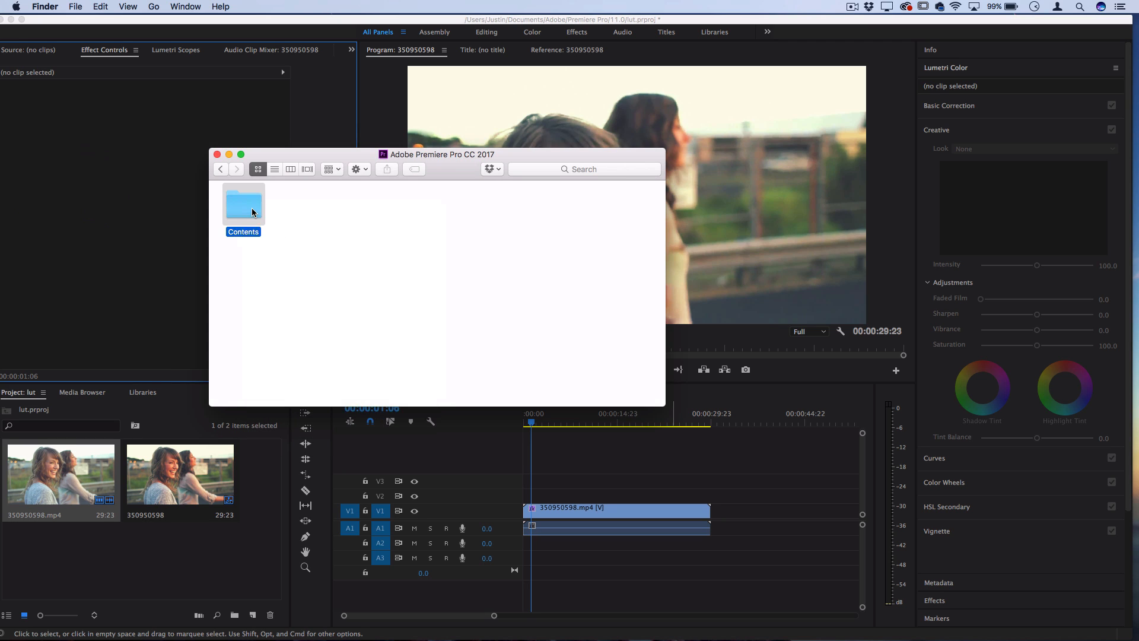
Browse Contents > Lumetri > LUTs > Creative to find WarmContrast.CUBE, then close the window
{"action": "double_click", "coordinate": [244, 204]}
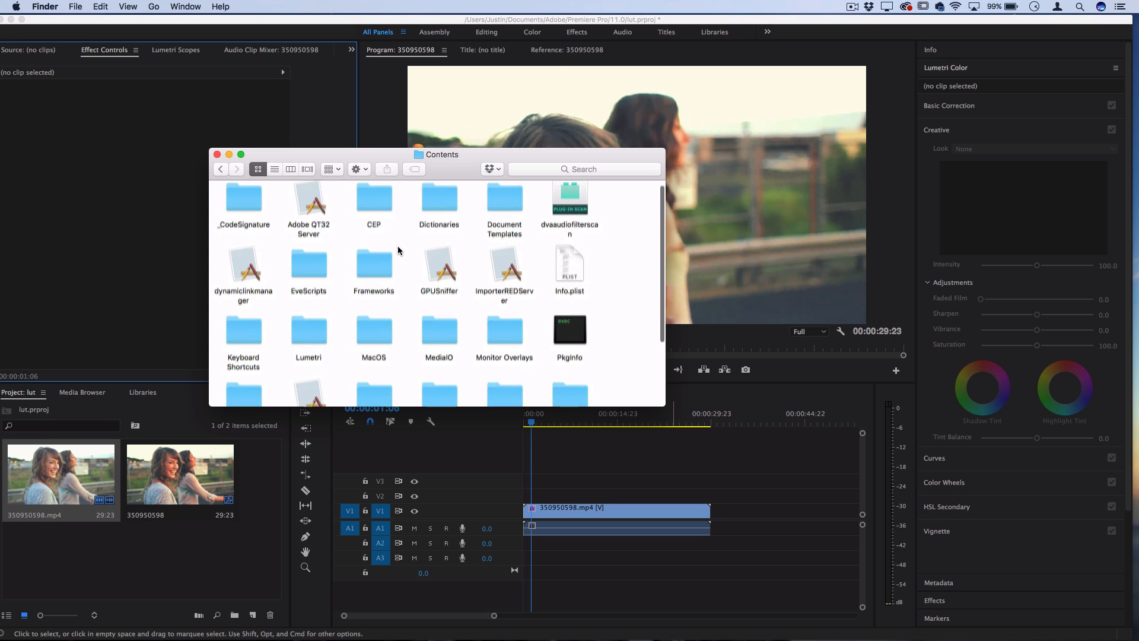
{"action": "double_click", "coordinate": [308, 331]}
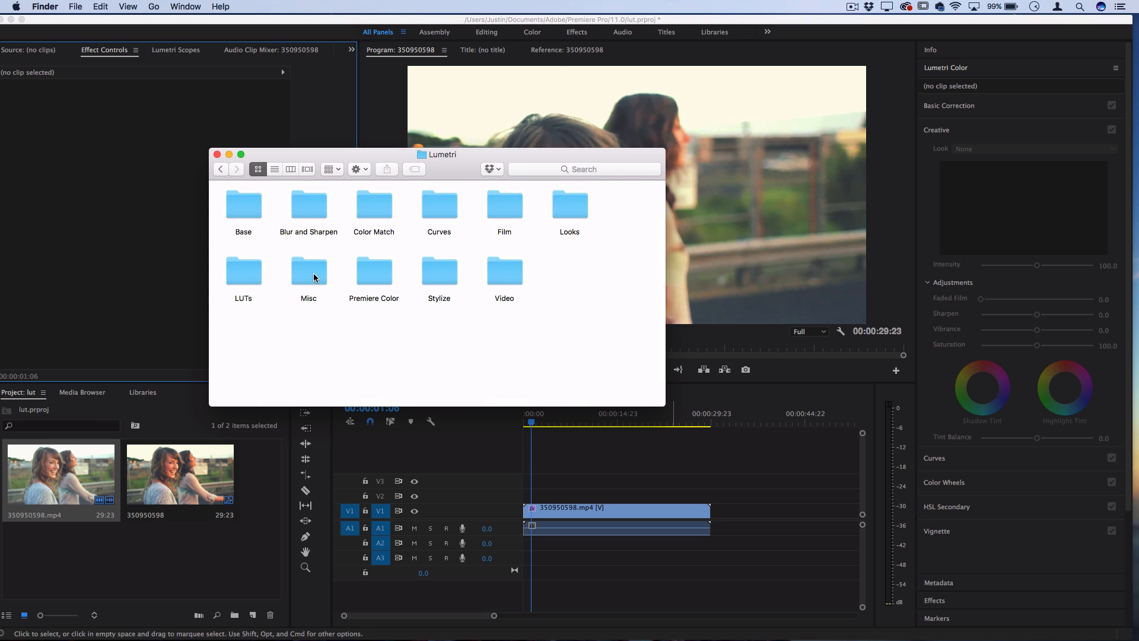
{"action": "left_click", "coordinate": [243, 273]}
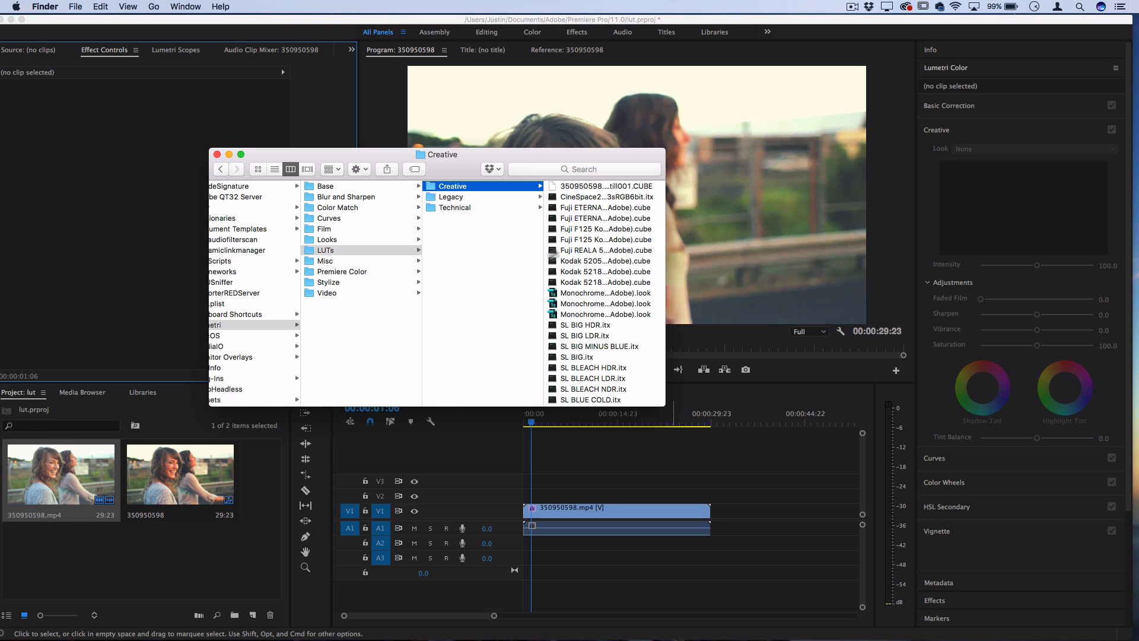
{"action": "scroll", "scroll_direction": "down", "scroll_amount": 3}
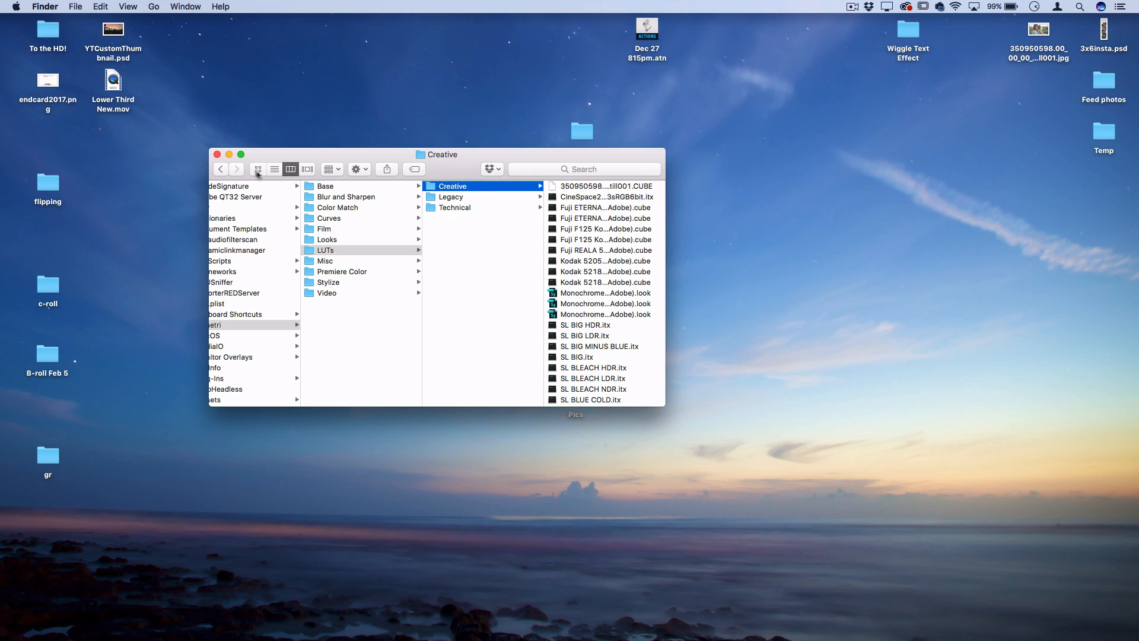
{"action": "scroll", "scroll_direction": "down", "scroll_amount": 3}
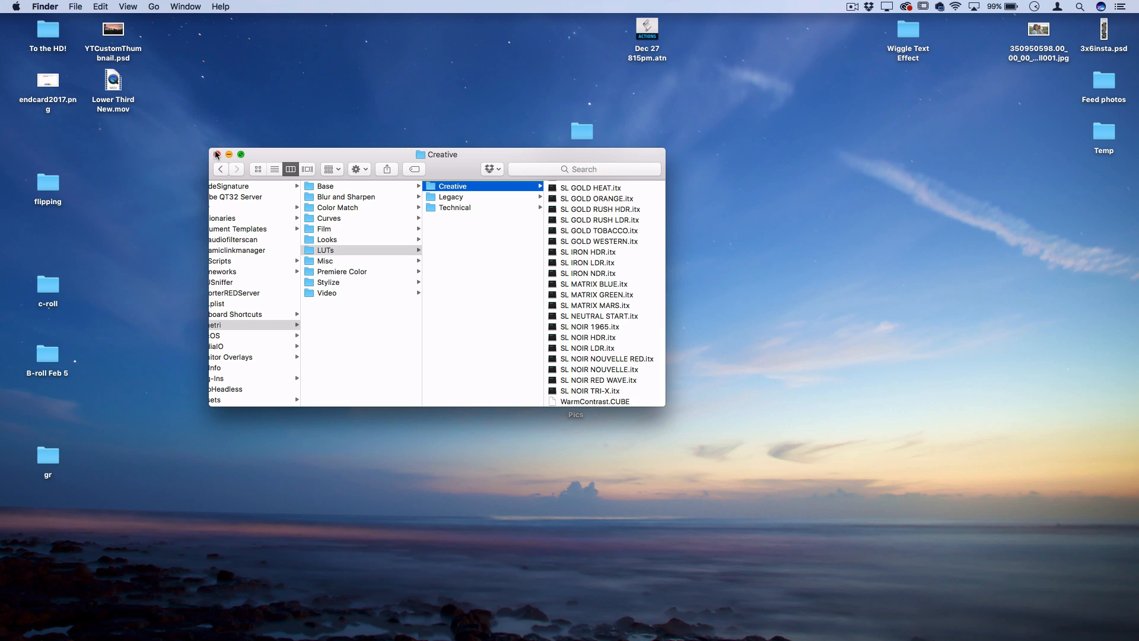
{"action": "left_click", "coordinate": [216, 155]}
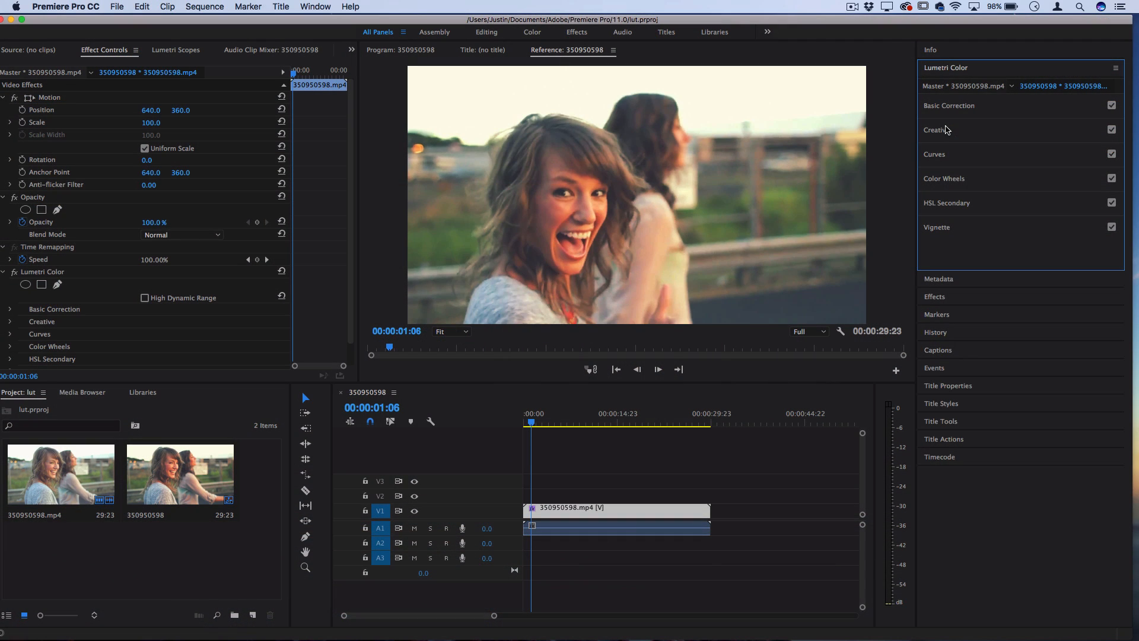
Choose WarmContrast from the built-in Look list and raise its Intensity to about 115
{"action": "left_click", "coordinate": [936, 129]}
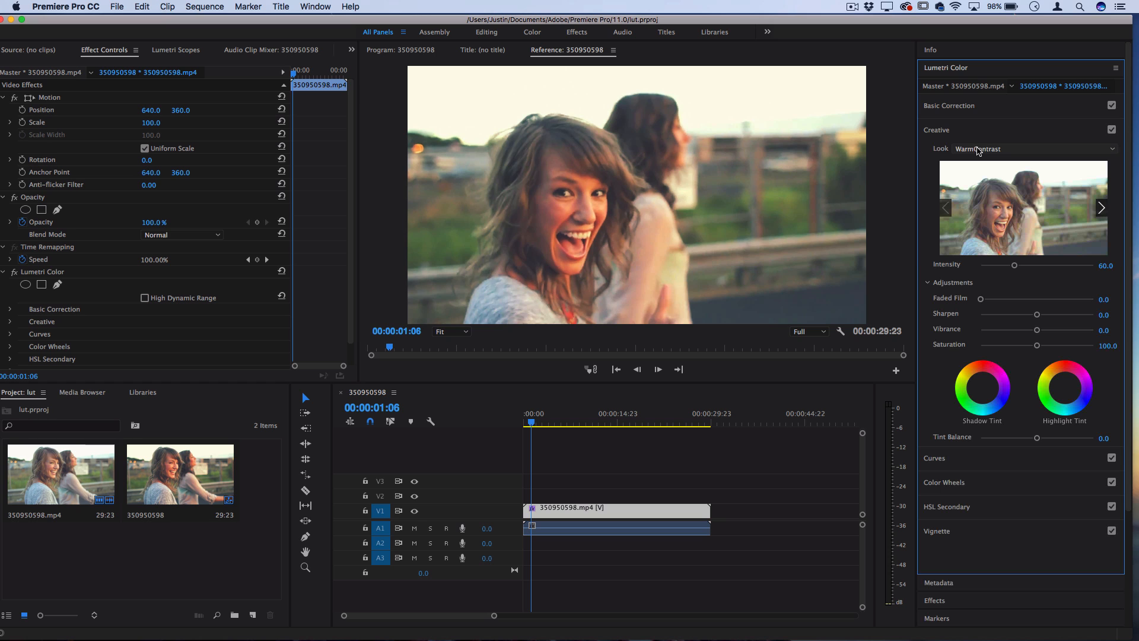
{"action": "left_click", "coordinate": [976, 148]}
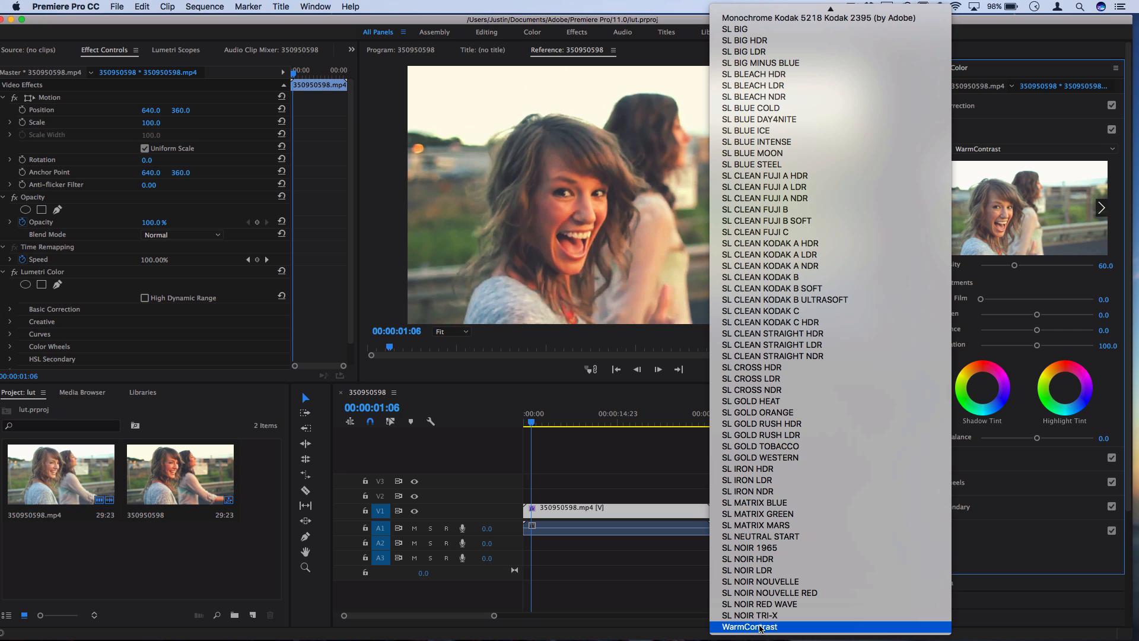
{"action": "left_click", "coordinate": [749, 627]}
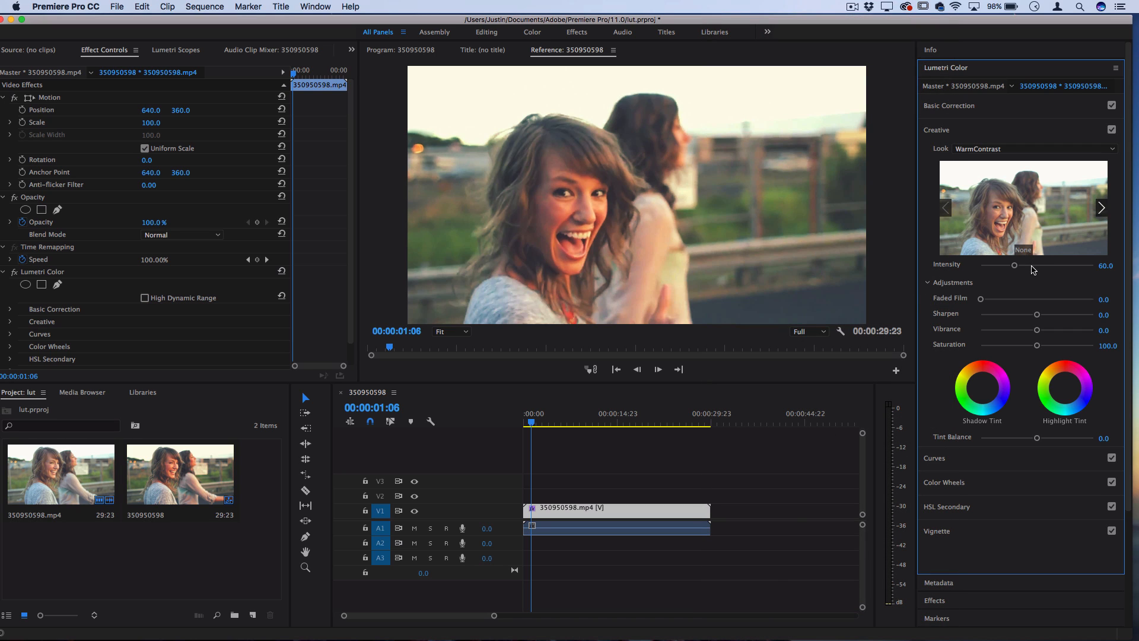
{"action": "left_click_drag", "start_coordinate": [1014, 264], "coordinate": [1031, 265]}
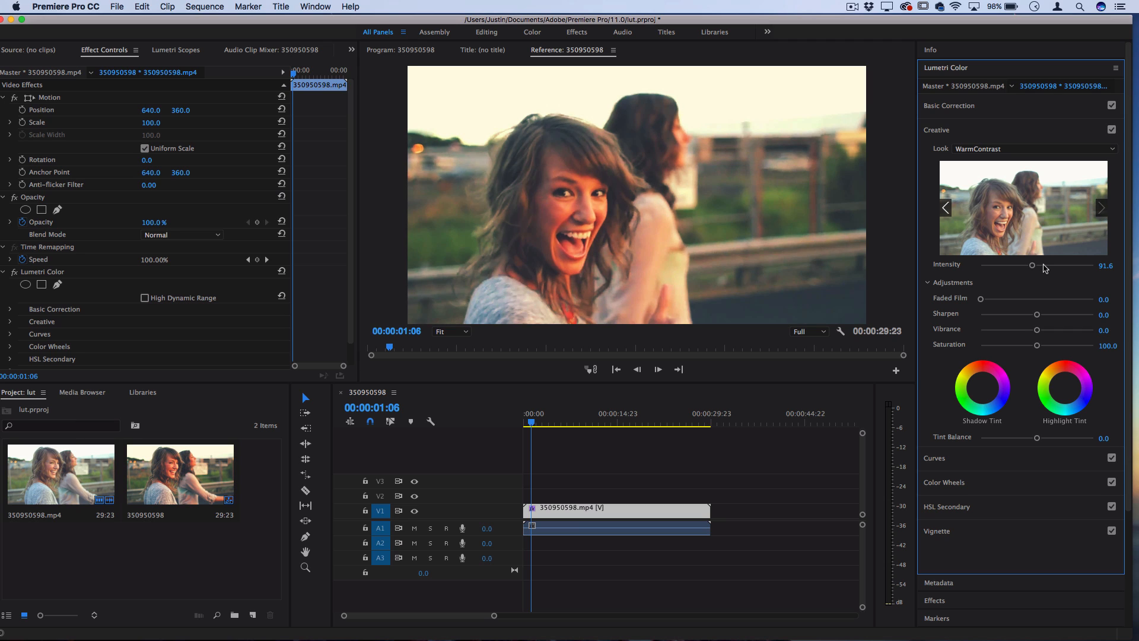
{"action": "left_click_drag", "start_coordinate": [1031, 265], "coordinate": [1044, 265]}
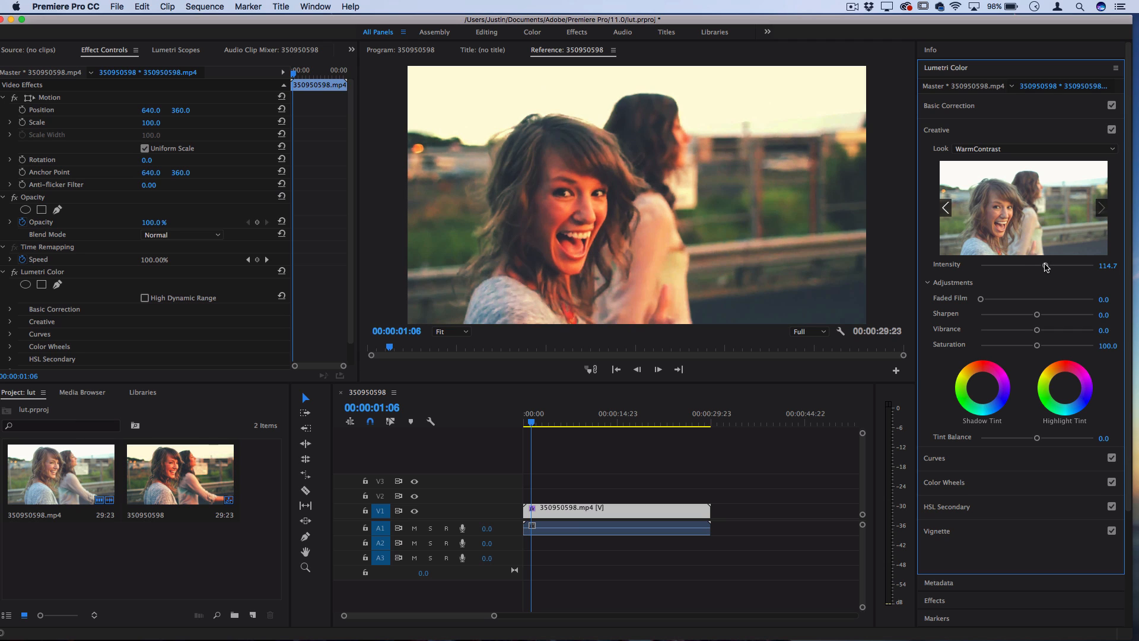